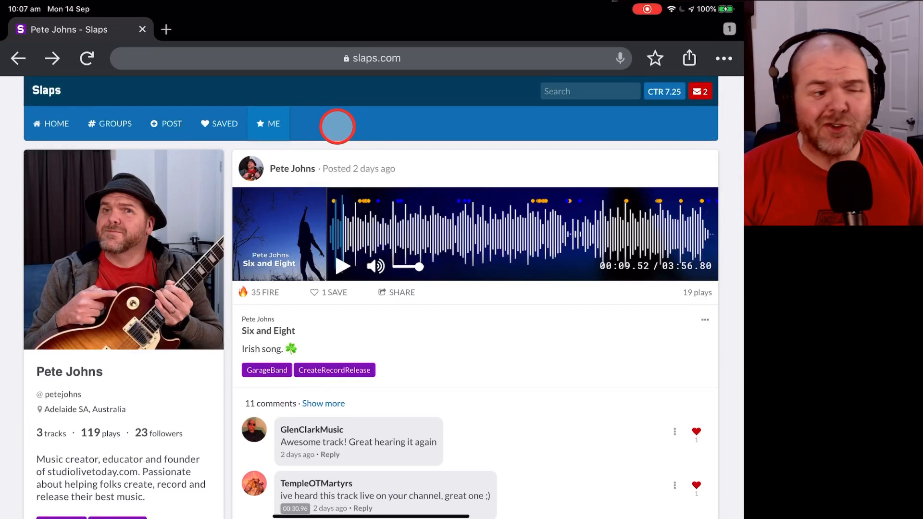
Glance at the new-track posting form and the ME profile page.
left_click(172, 124)
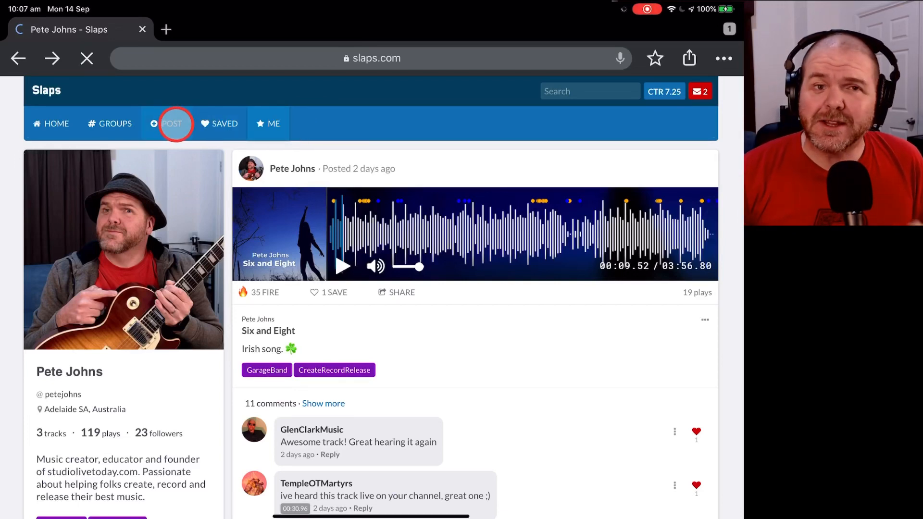
left_click(172, 124)
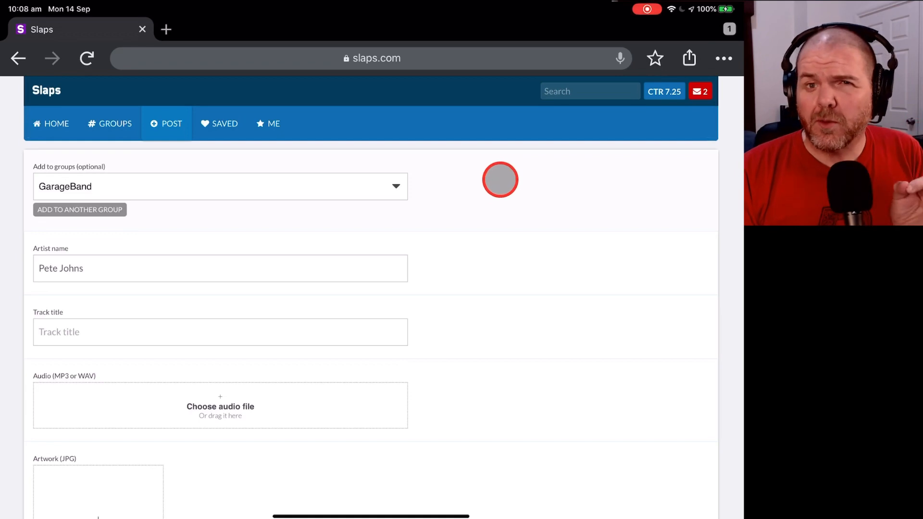
left_click(271, 124)
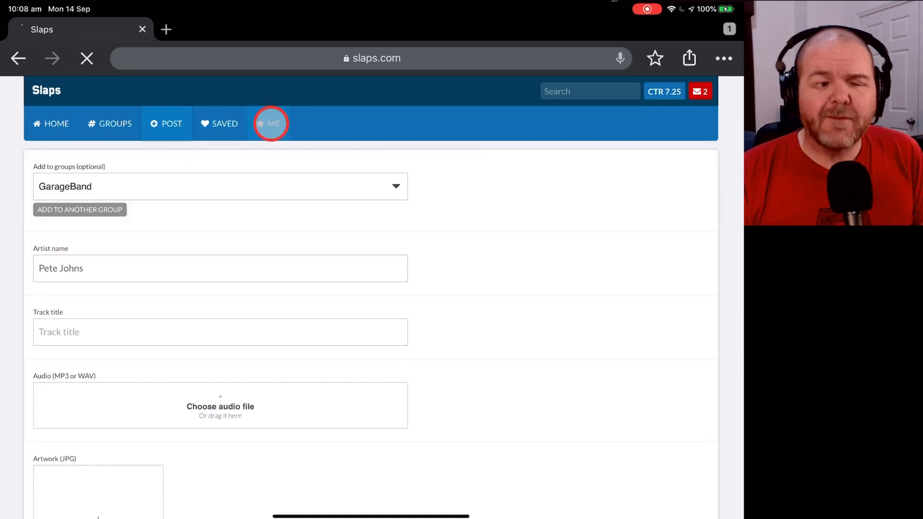
left_click(271, 123)
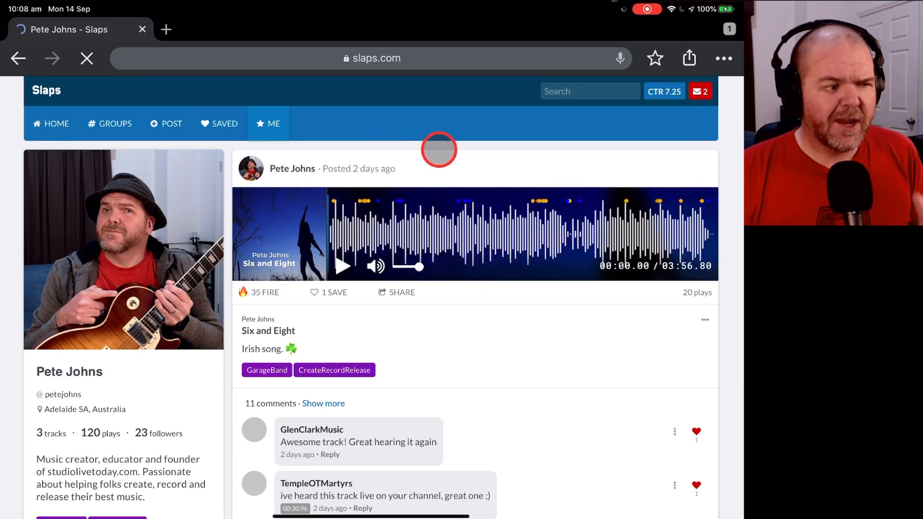
scroll("down", 3)
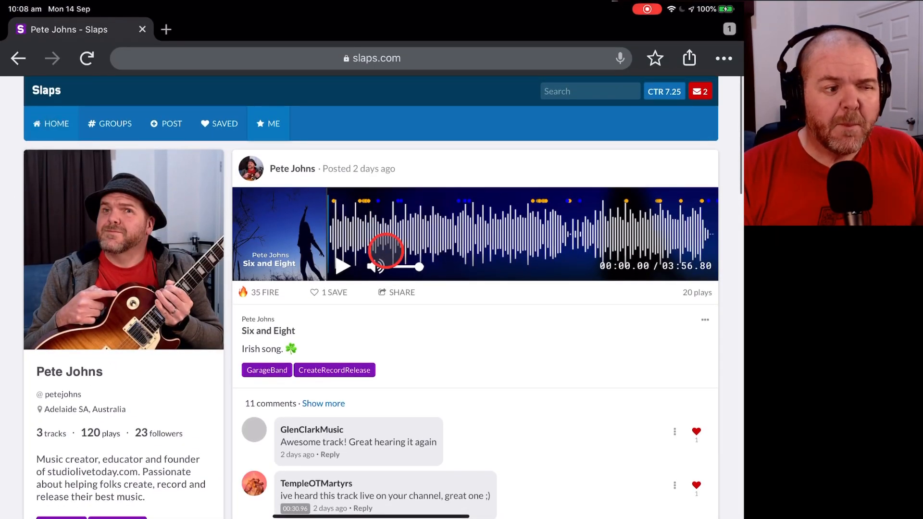
Browse down the HOME feed of hot community tracks and return to its top.
left_click(51, 124)
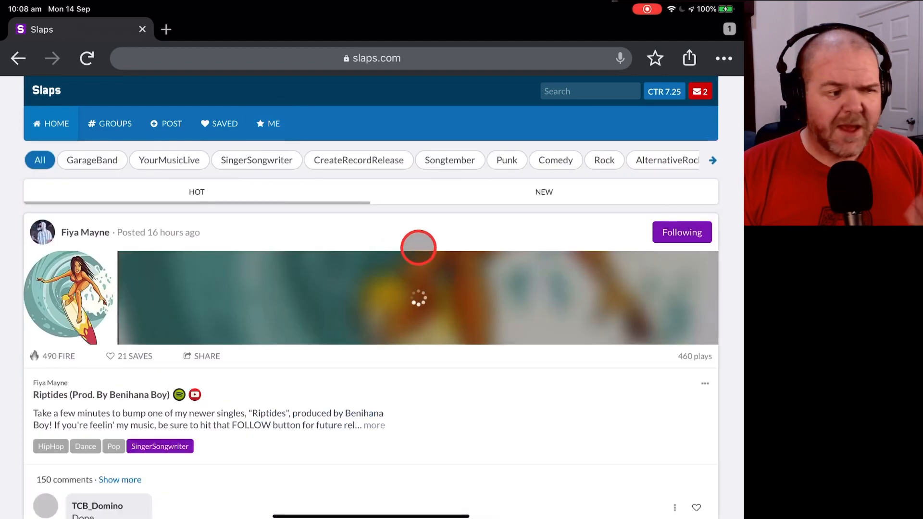
scroll("down", 3)
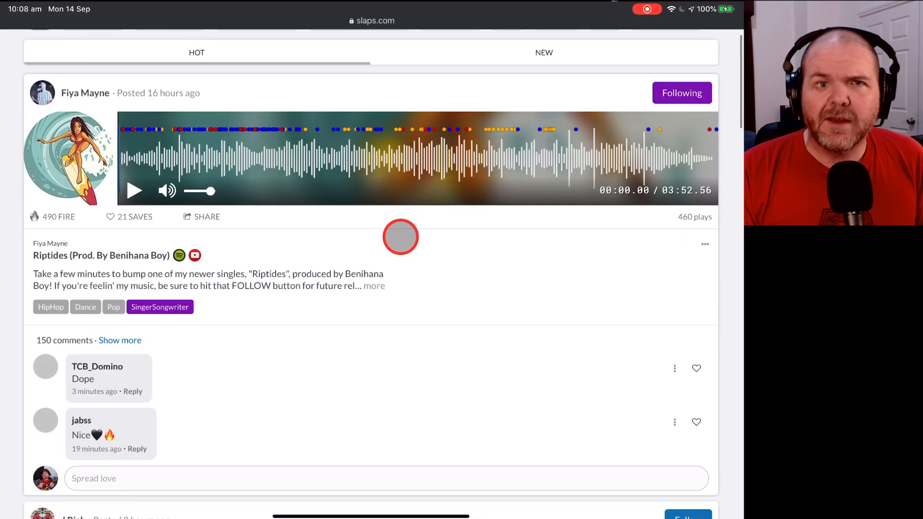
scroll("down", 3)
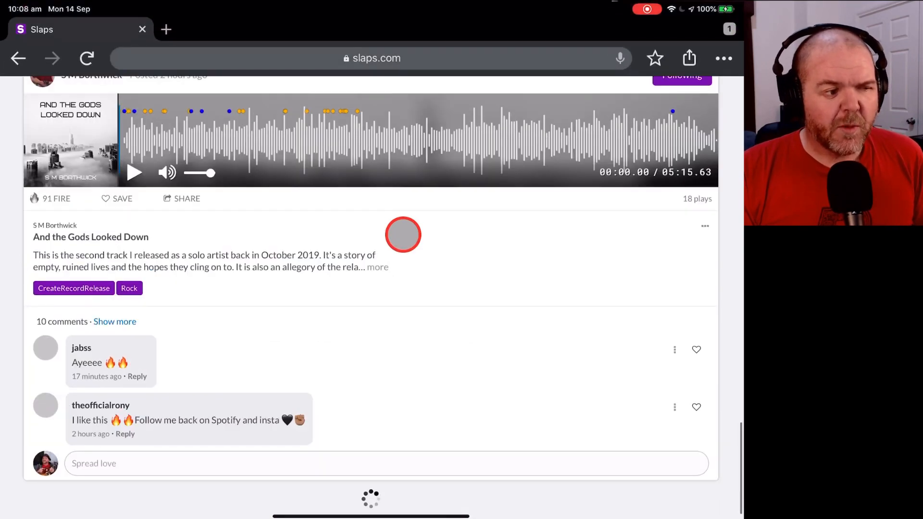
scroll("down", 3)
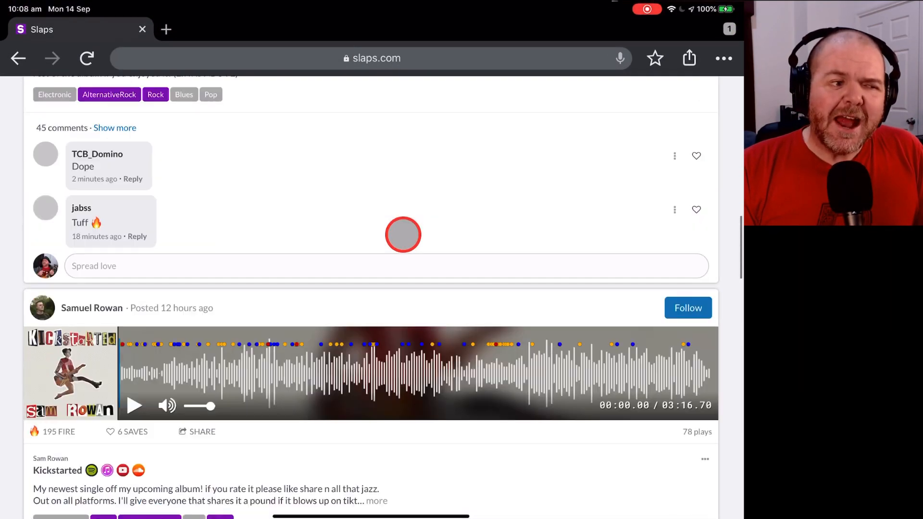
scroll("up", 3)
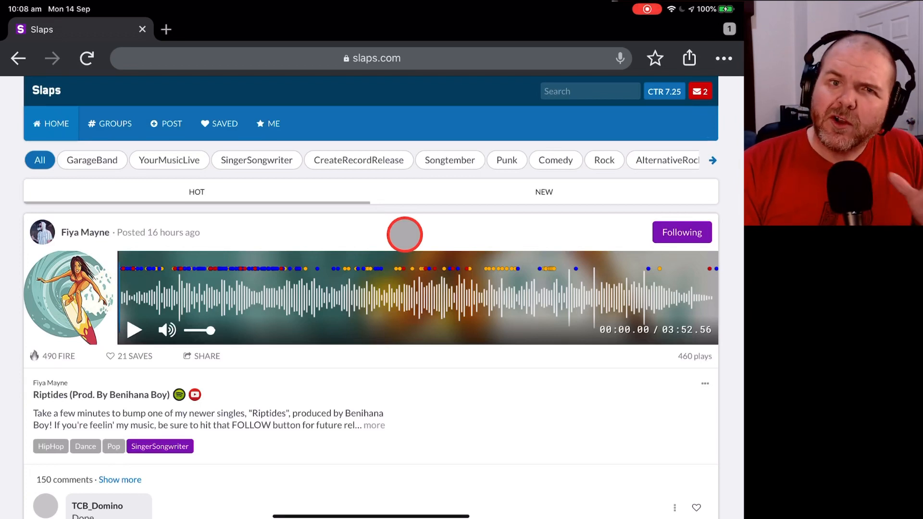
mouse_move(423, 230)
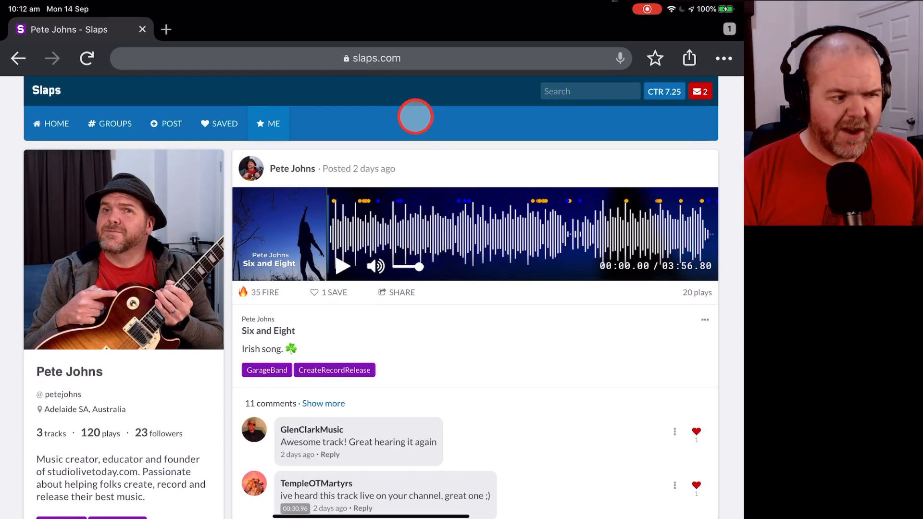
mouse_move(468, 156)
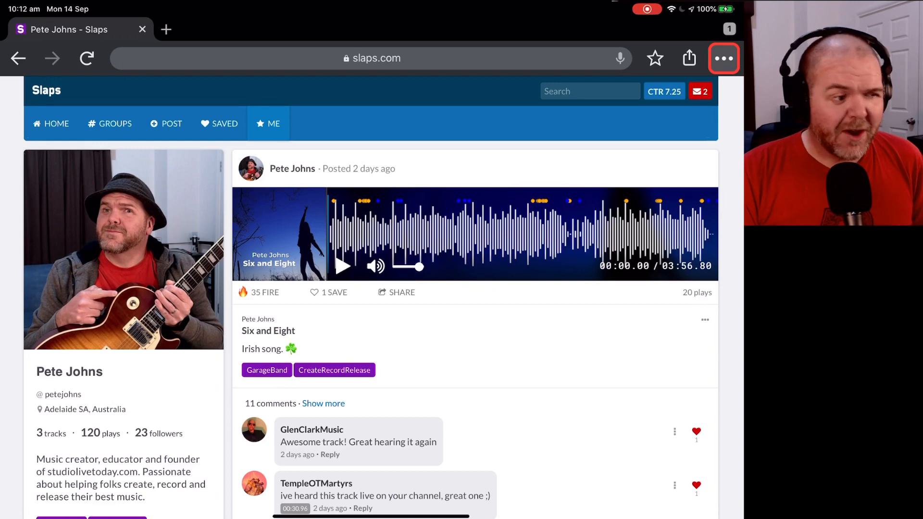
left_click(723, 58)
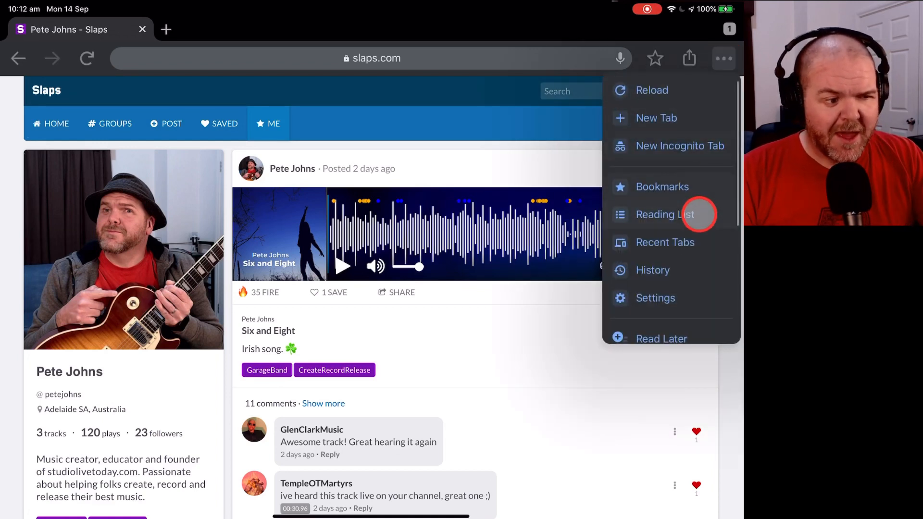
scroll("down", 3)
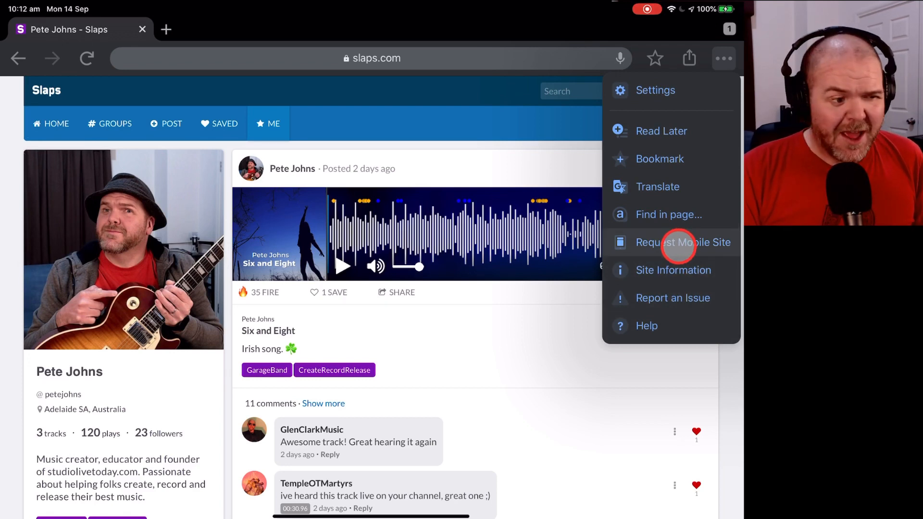
left_click(685, 242)
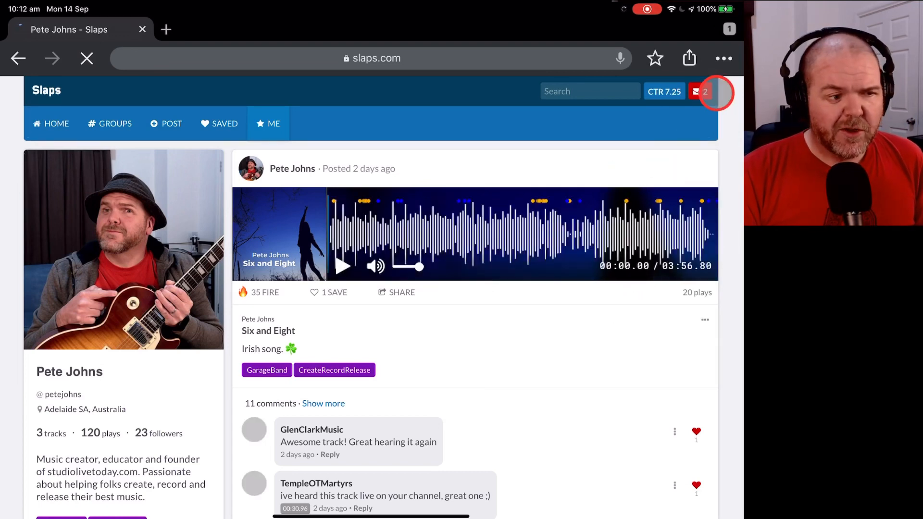
left_click(723, 59)
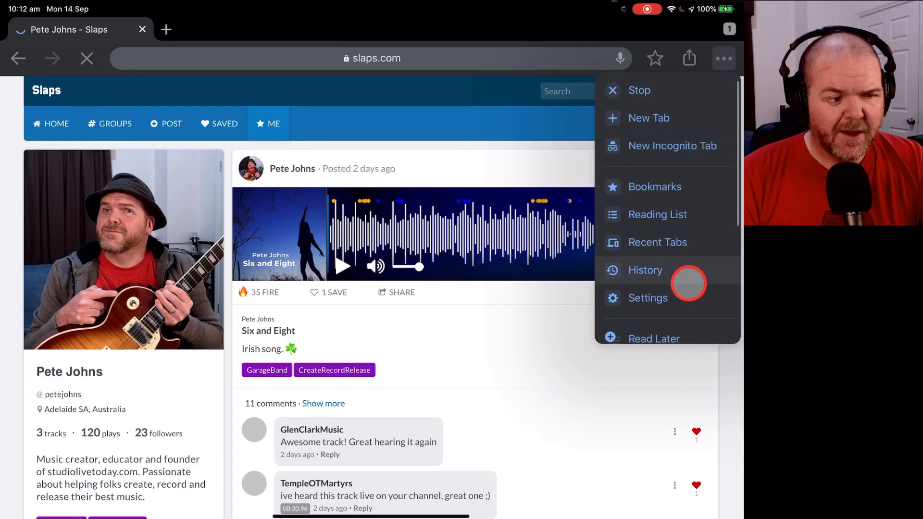
scroll("down", 3)
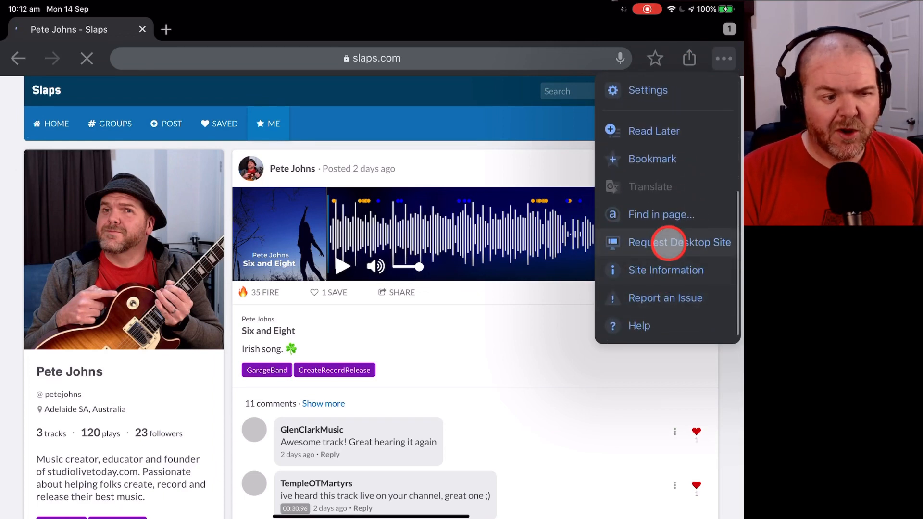
left_click(667, 242)
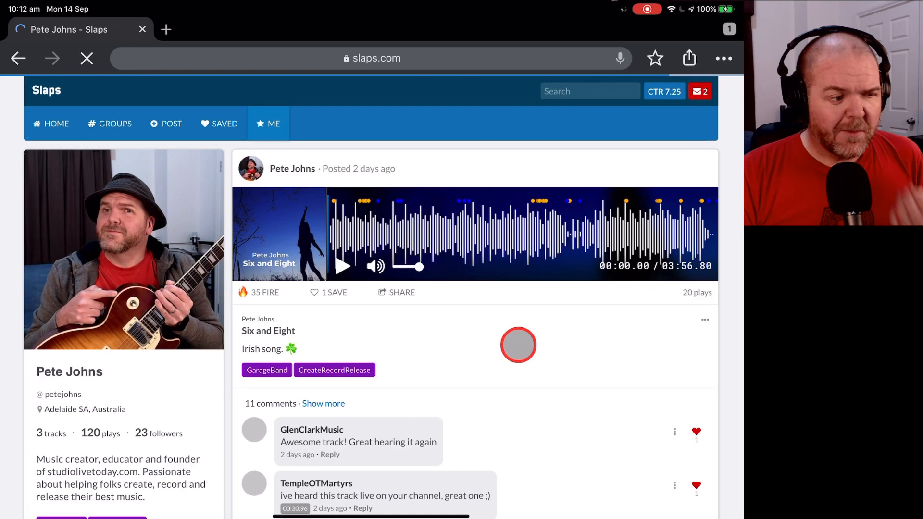
mouse_move(507, 294)
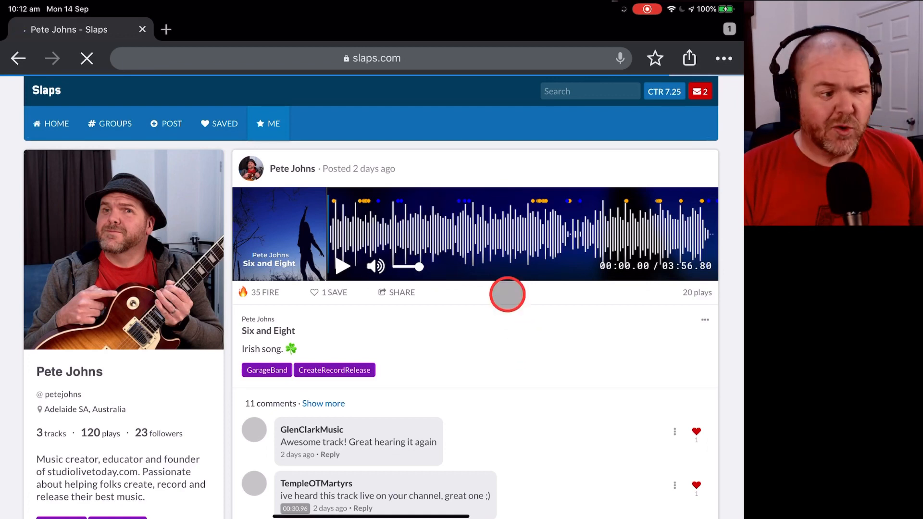
left_click(168, 124)
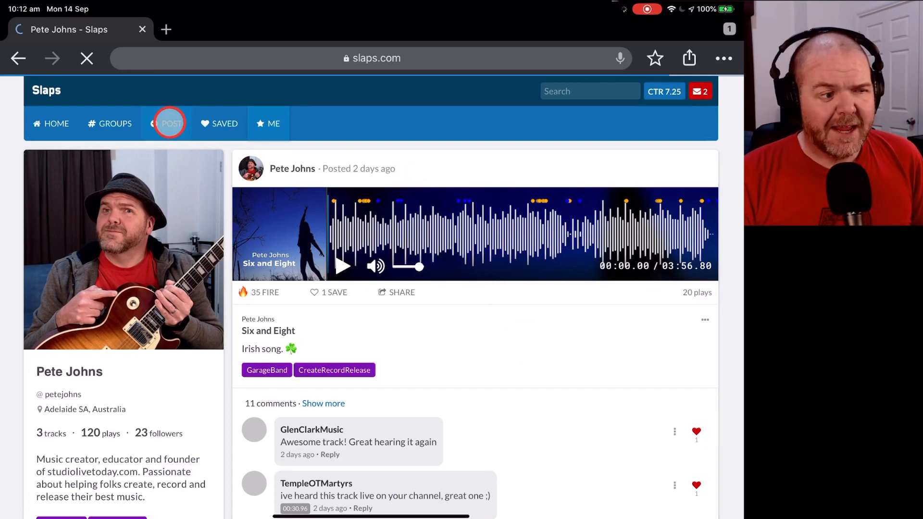
left_click(171, 124)
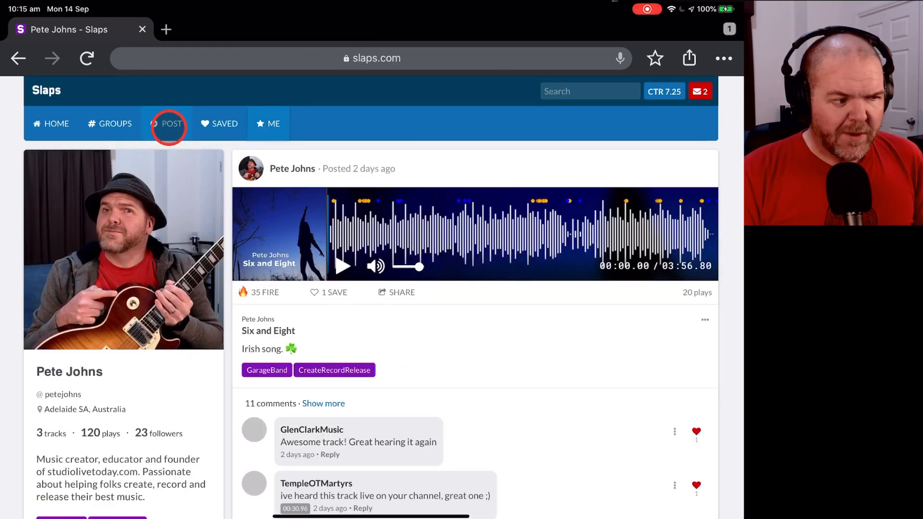
Start a new track post grouped under GarageBand, Punk, Comedy and AlternativeRock.
left_click(171, 123)
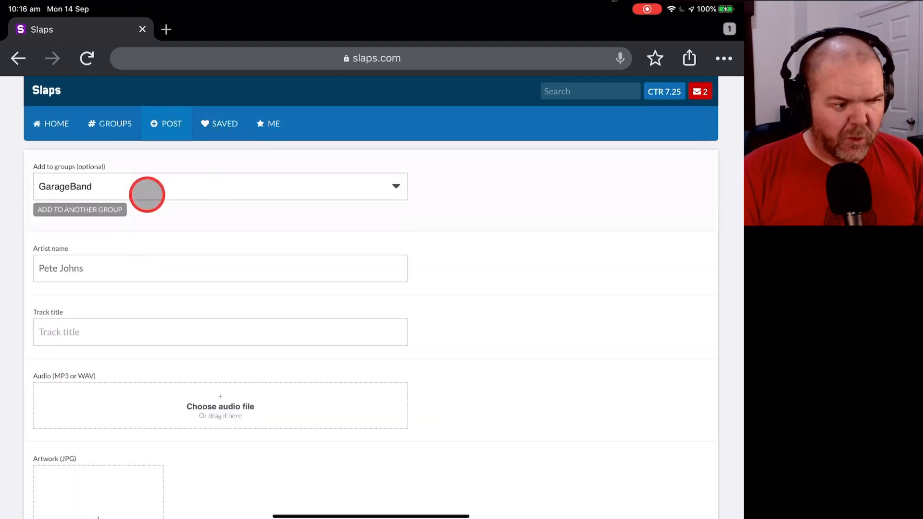
mouse_move(106, 186)
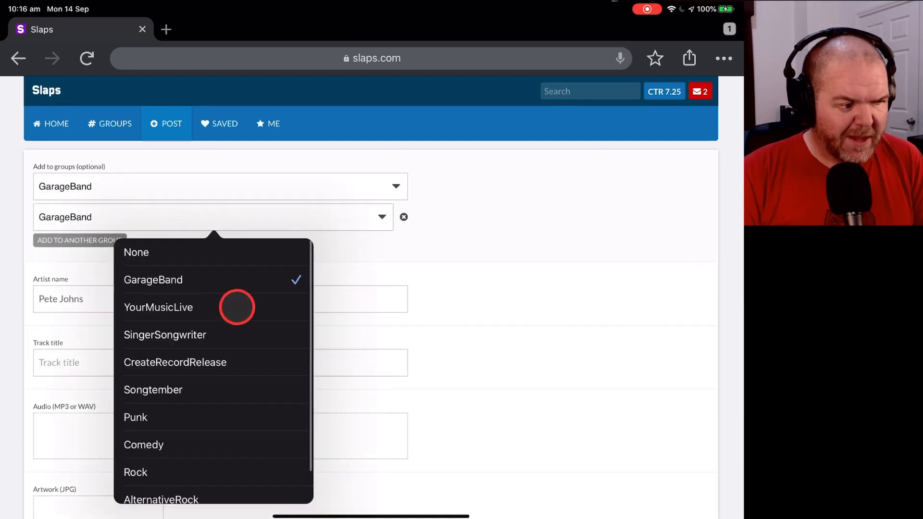
left_click(136, 417)
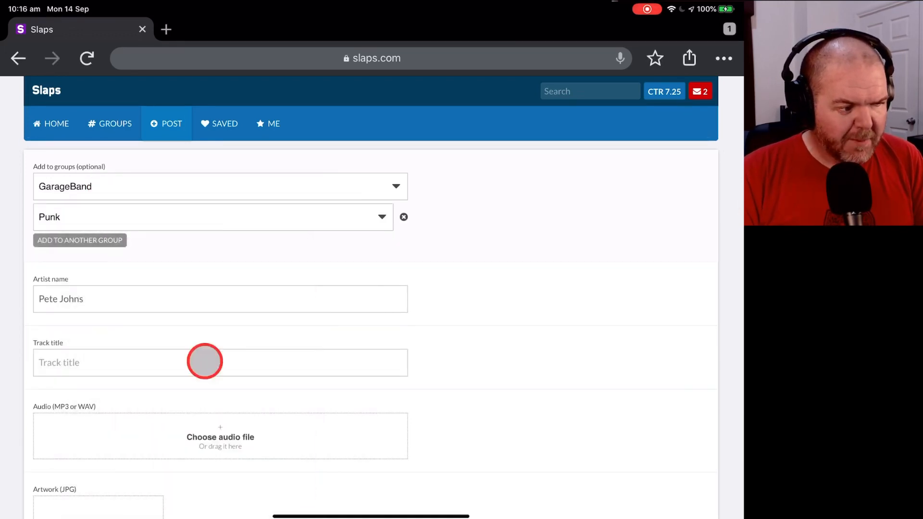
left_click(80, 240)
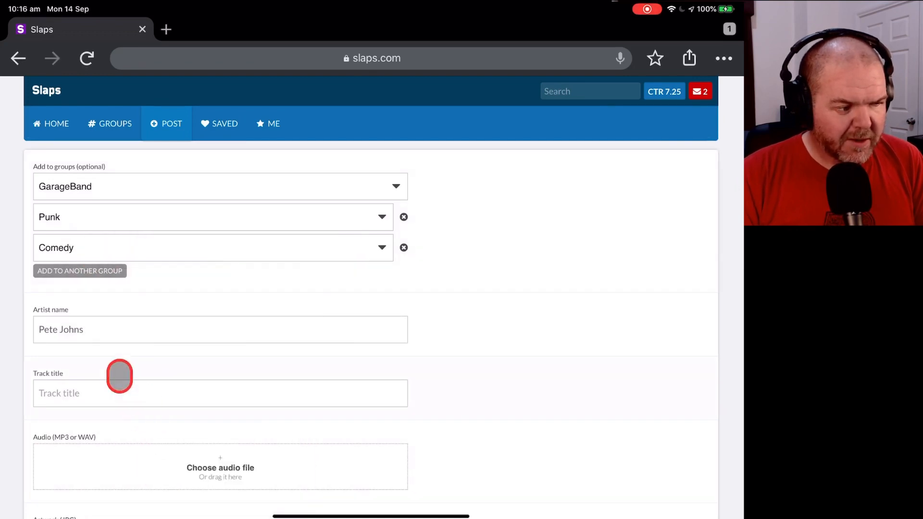
left_click(80, 271)
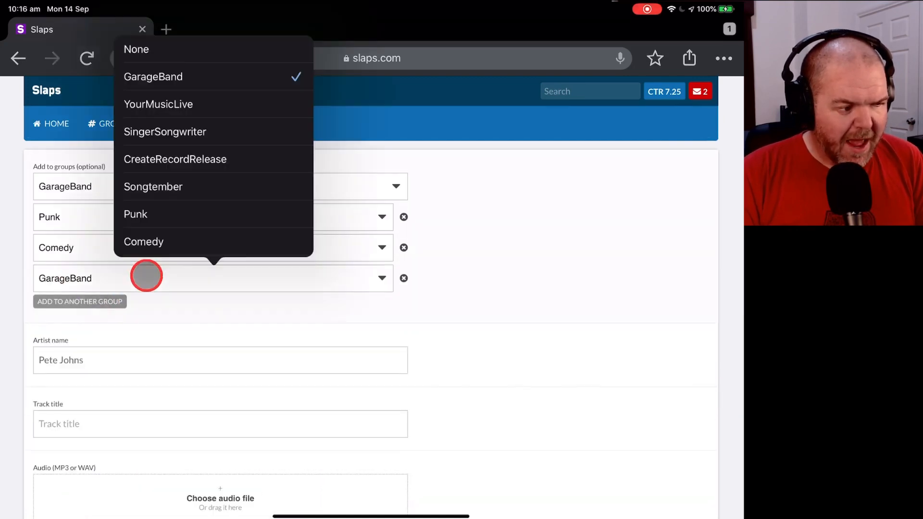
scroll("down", 3)
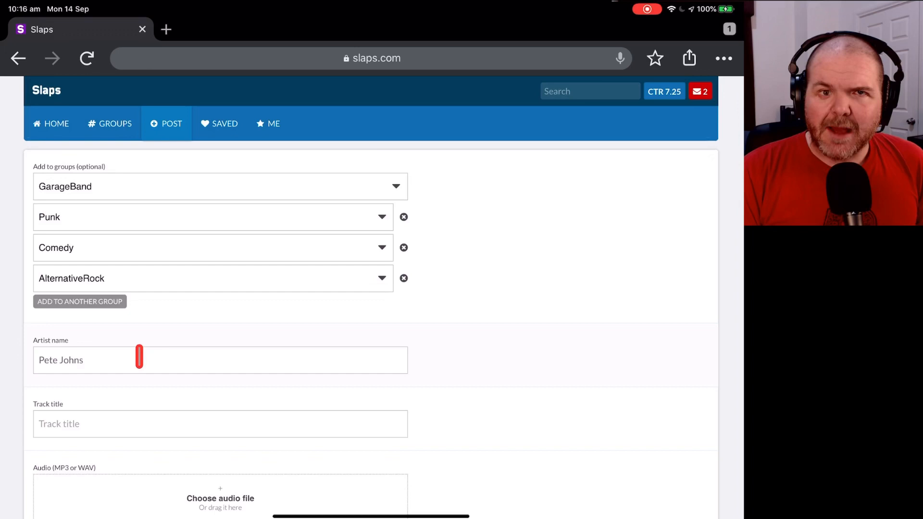
left_click(219, 360)
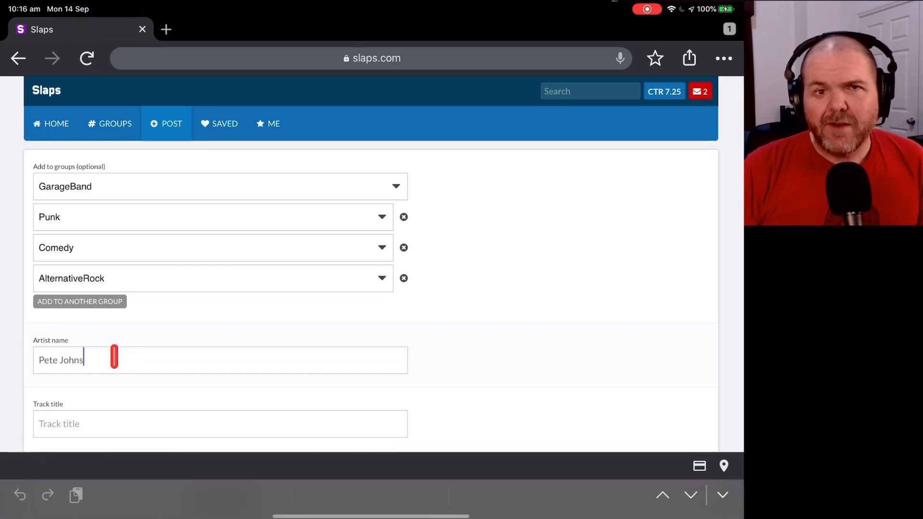
Replace the artist name Pete Johns with Fear Cut.
key("backspace")
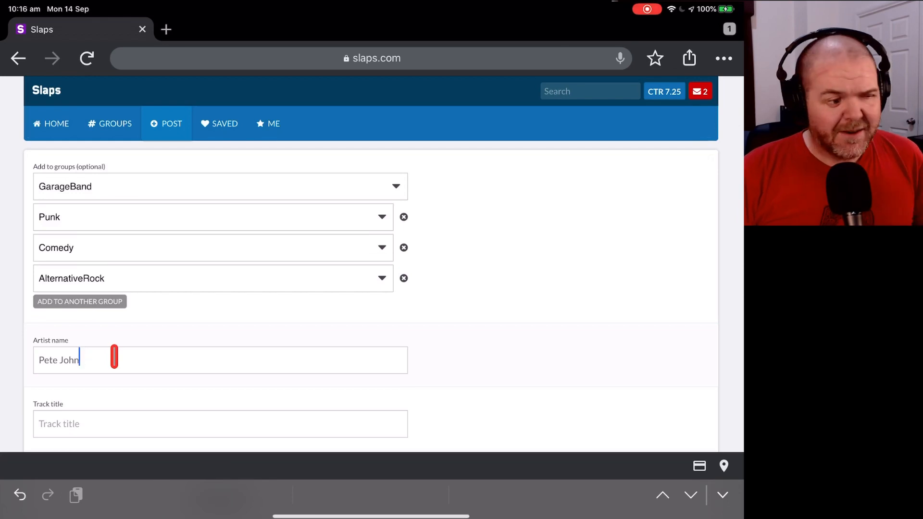
type("F")
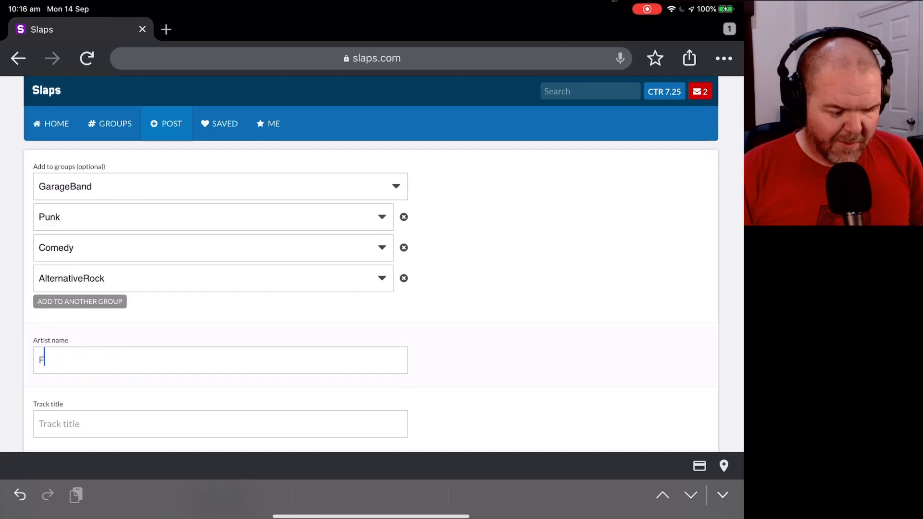
type("ear Cut")
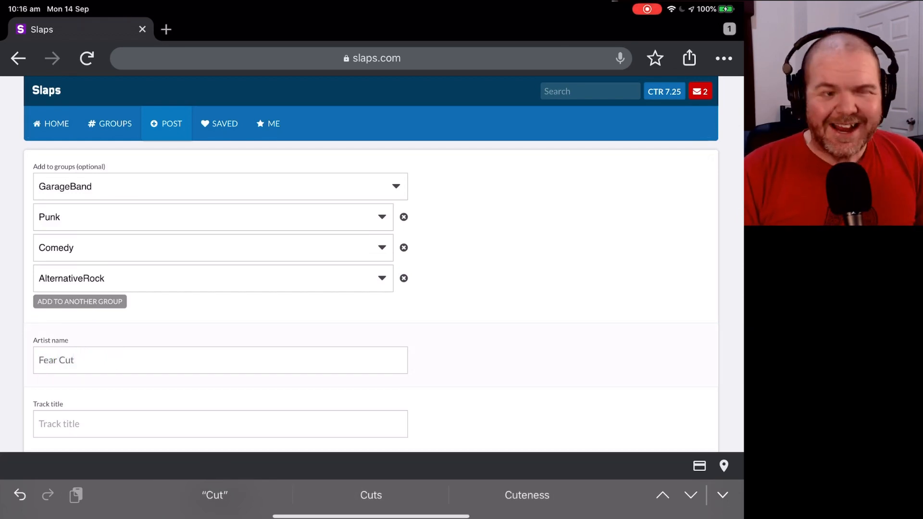
Enter Goats as the track title.
left_click(219, 423)
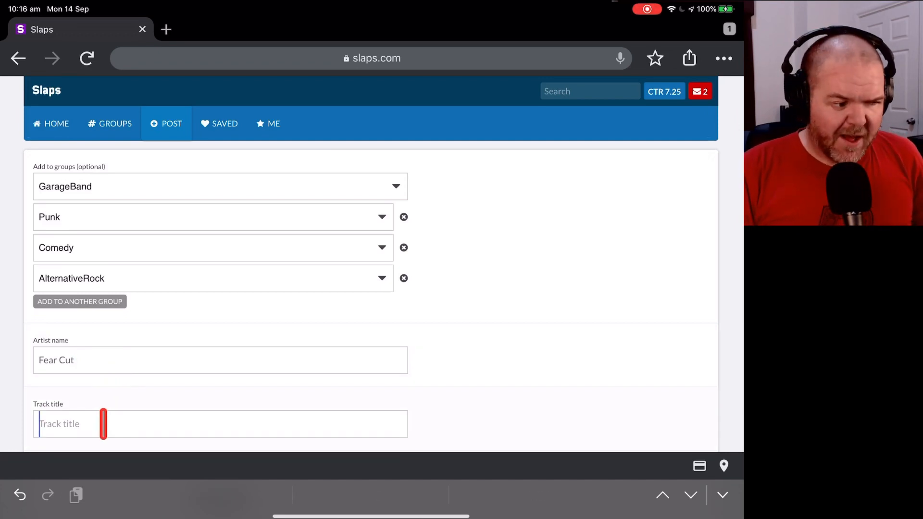
type("Goa")
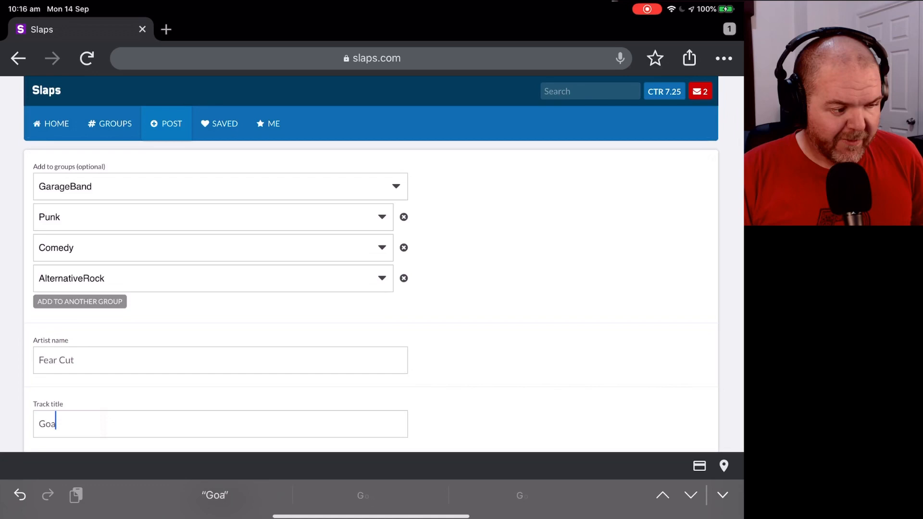
type("ts")
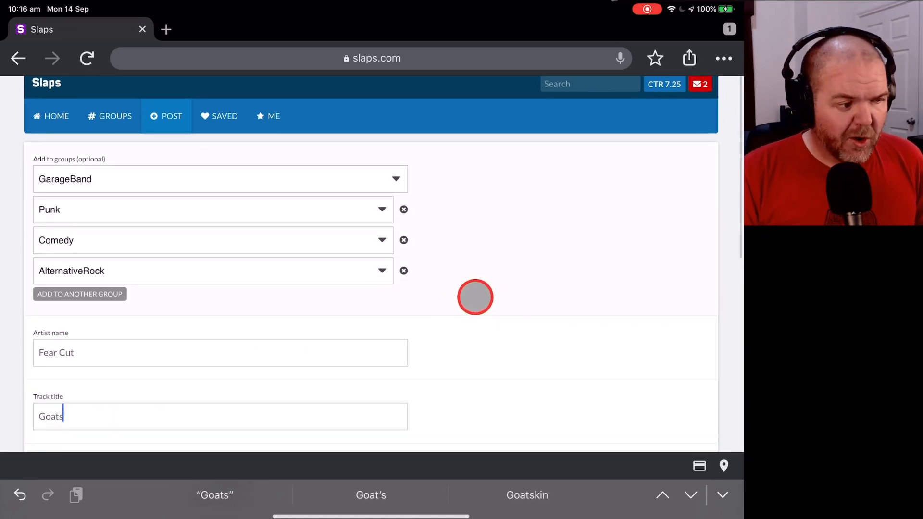
scroll("down", 3)
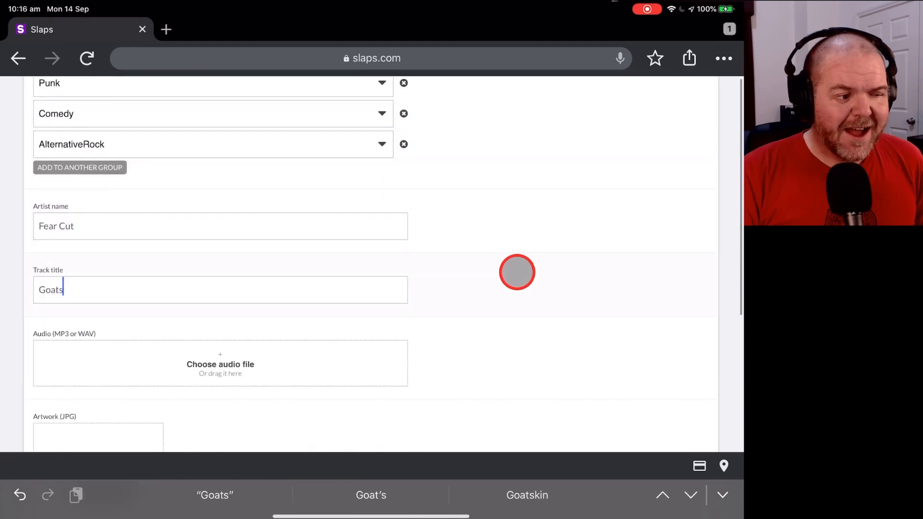
scroll("down", 3)
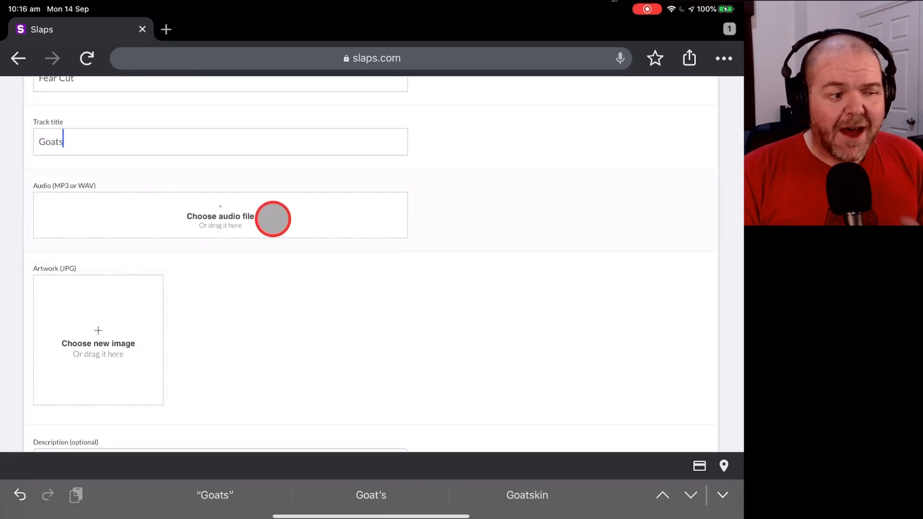
mouse_move(114, 328)
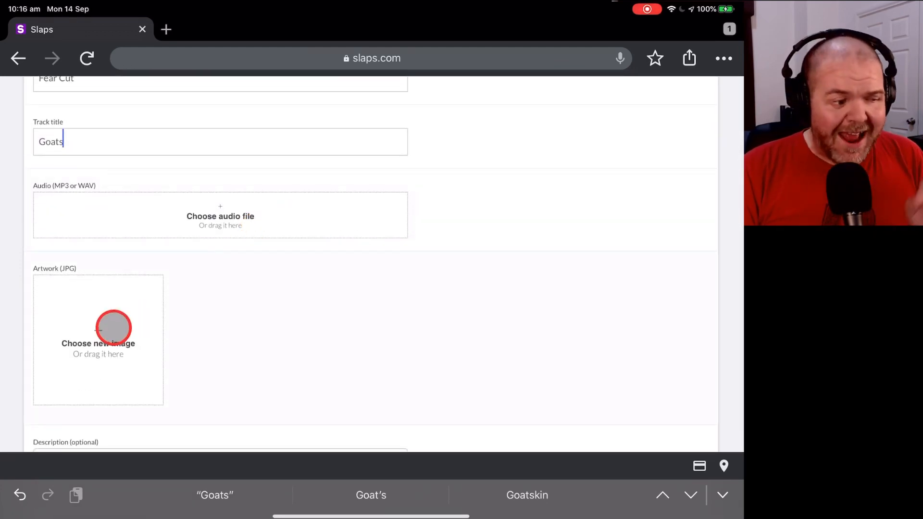
mouse_move(452, 292)
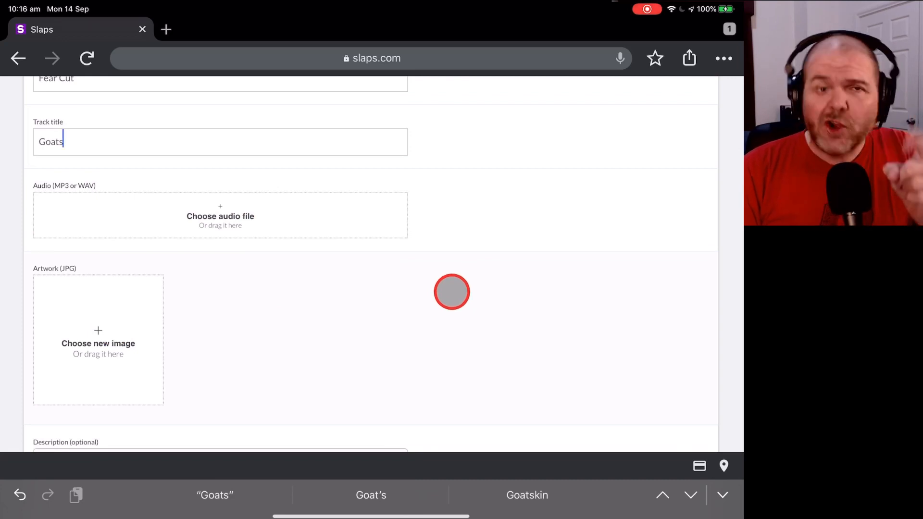
mouse_move(248, 242)
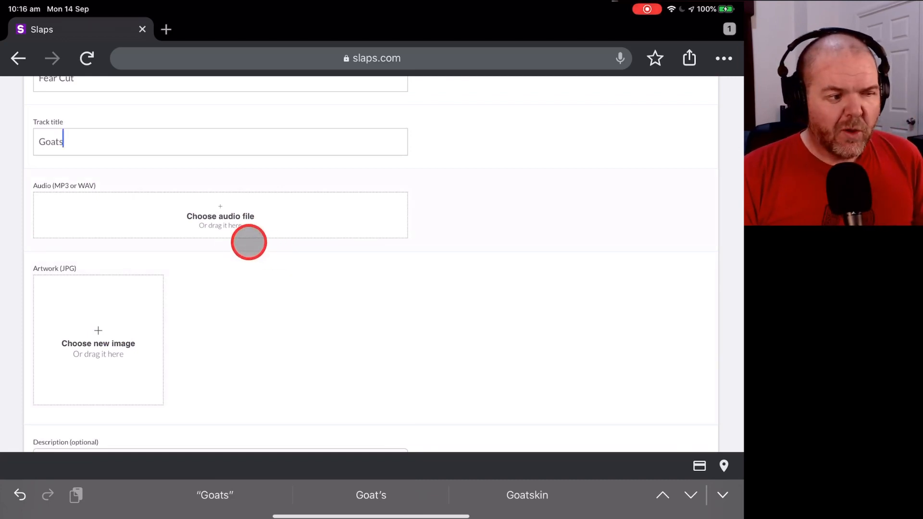
Browse Recents and iCloud Drive for the track's audio file.
left_click(220, 216)
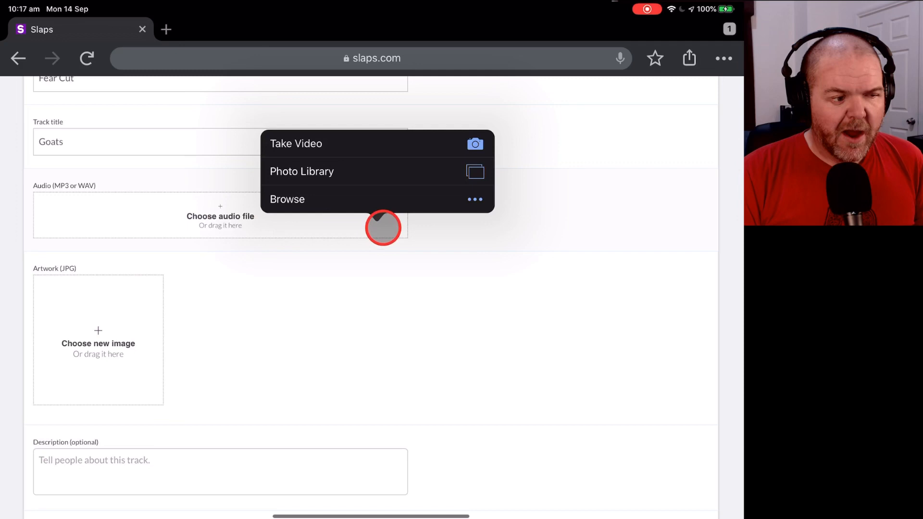
left_click(287, 199)
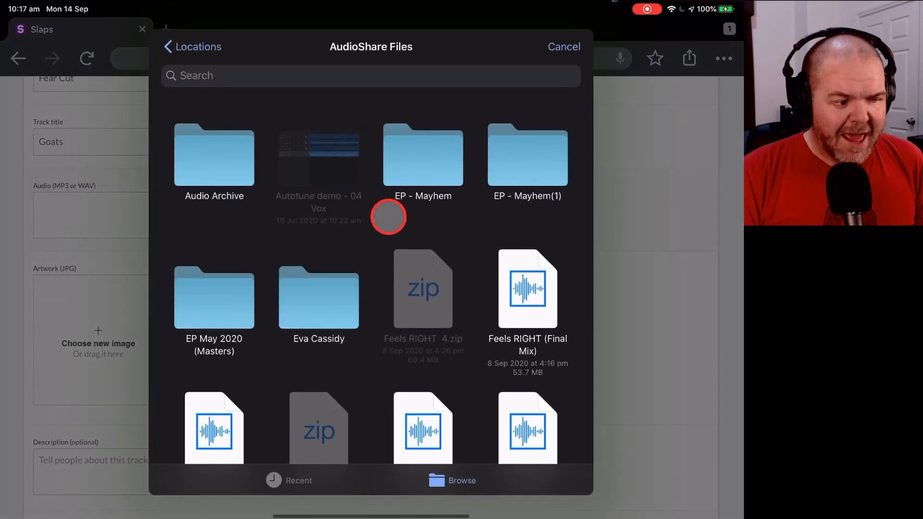
left_click(298, 480)
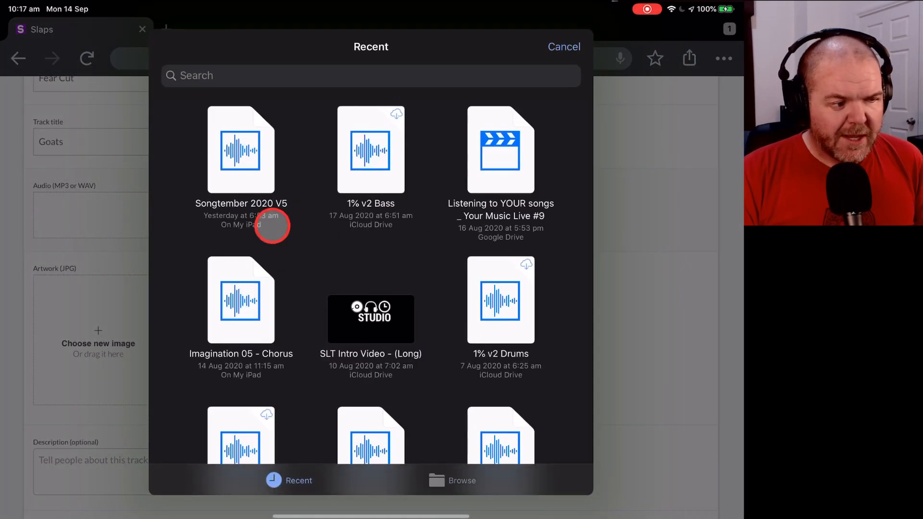
mouse_move(416, 257)
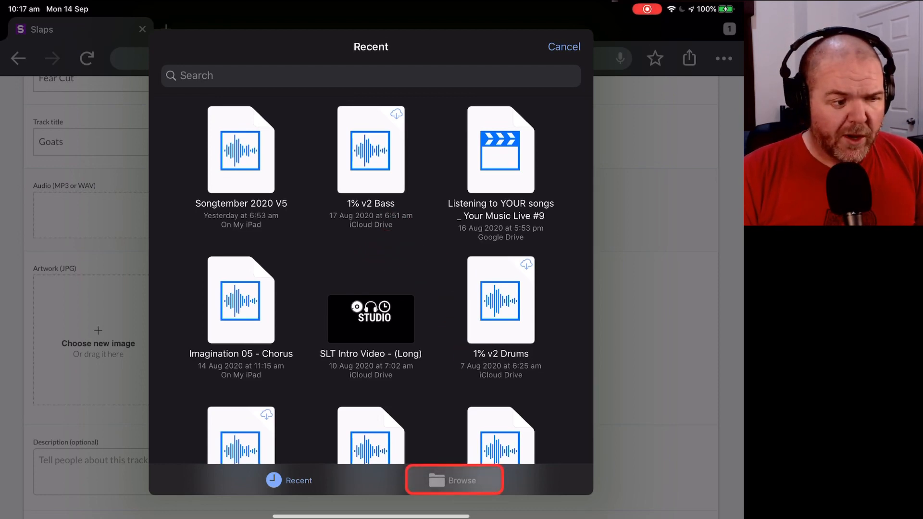
left_click(454, 480)
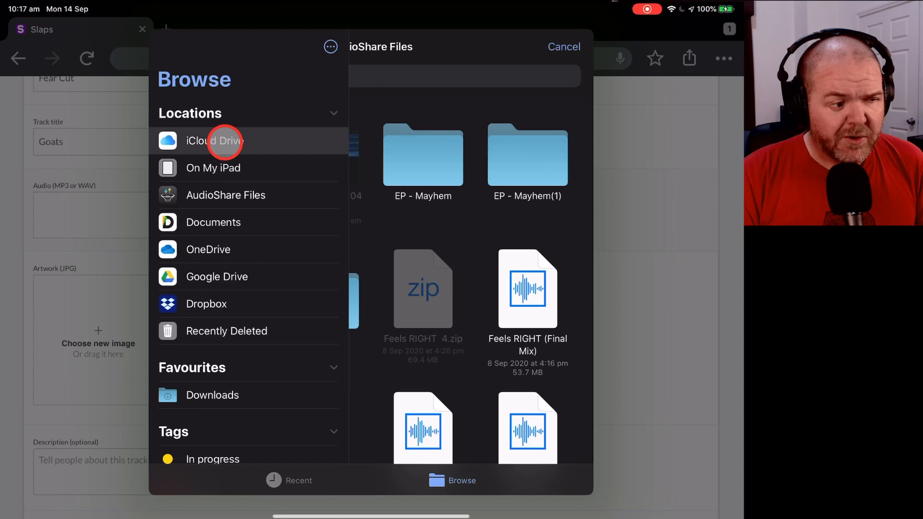
left_click(214, 140)
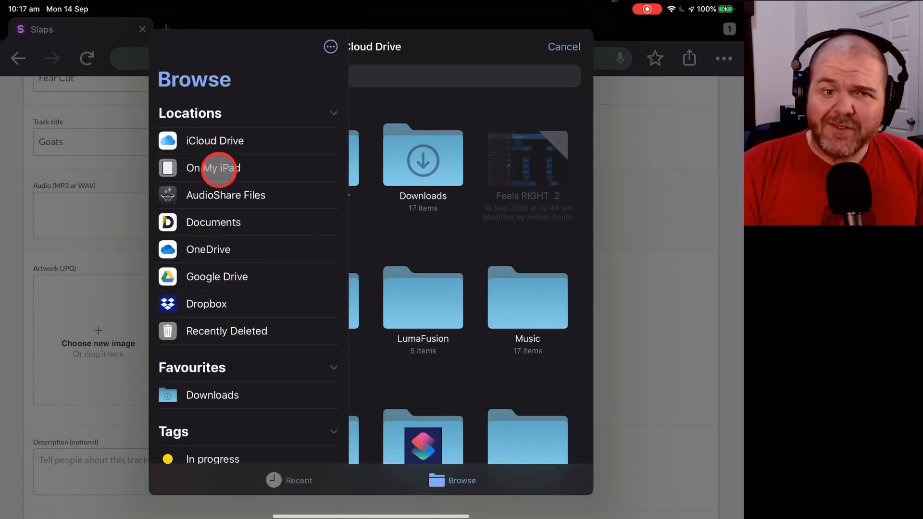
Attach Goats (Master(.wav from AudioShare Files as the track audio.
left_click(225, 195)
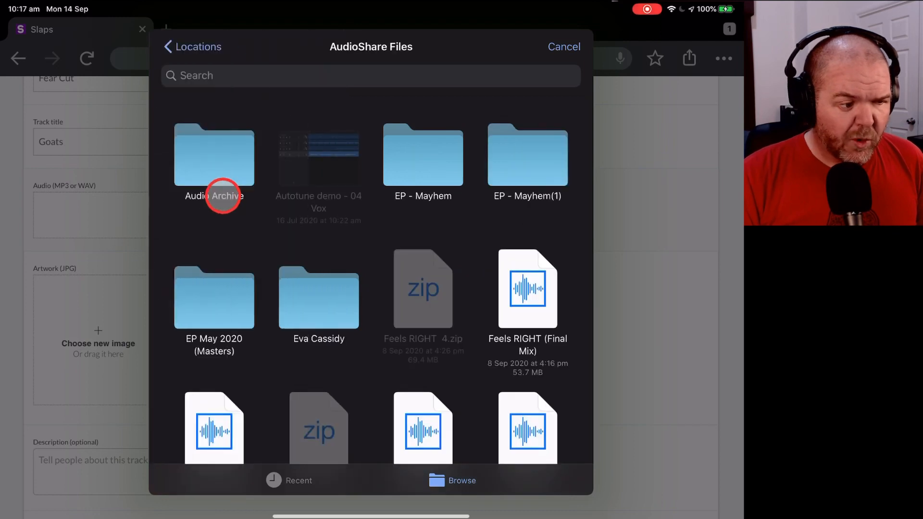
scroll("down", 3)
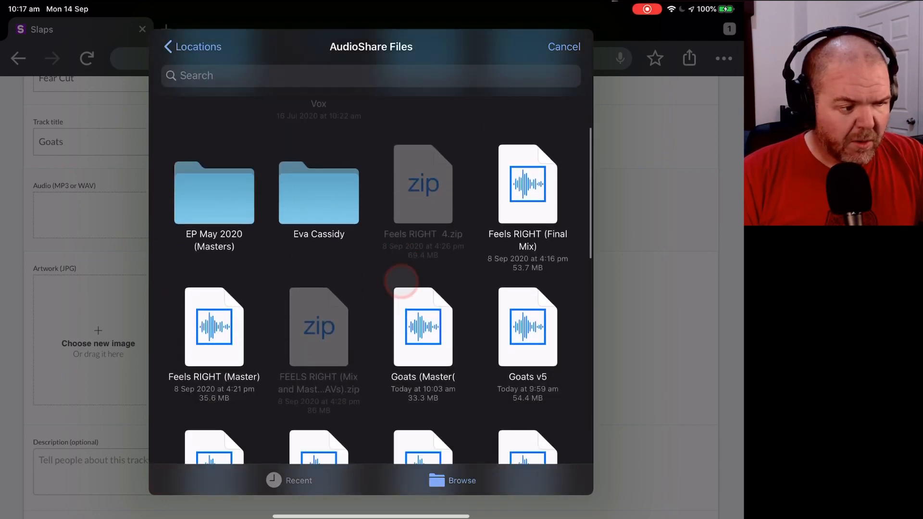
scroll("down", 3)
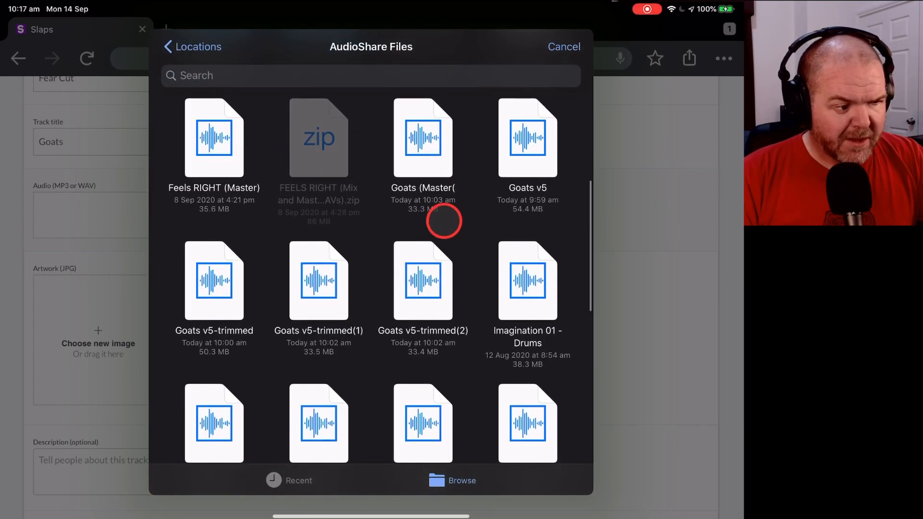
mouse_move(423, 187)
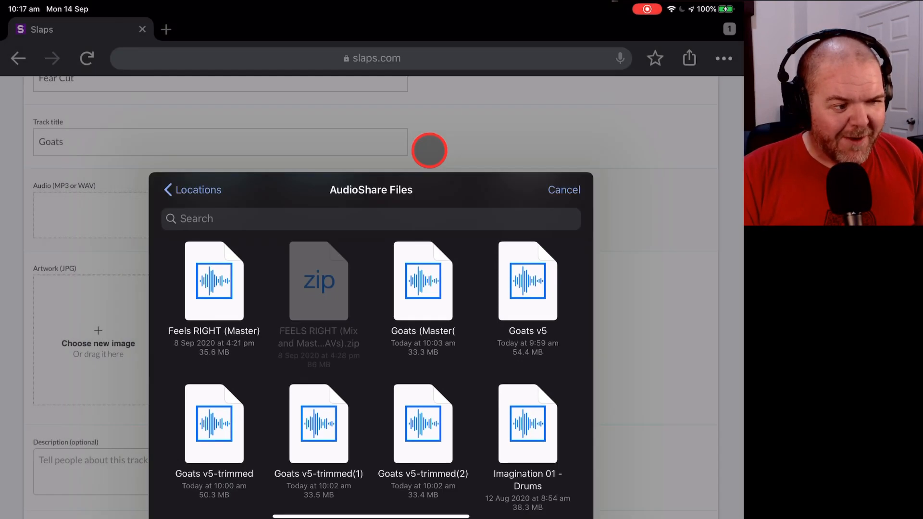
left_click(423, 281)
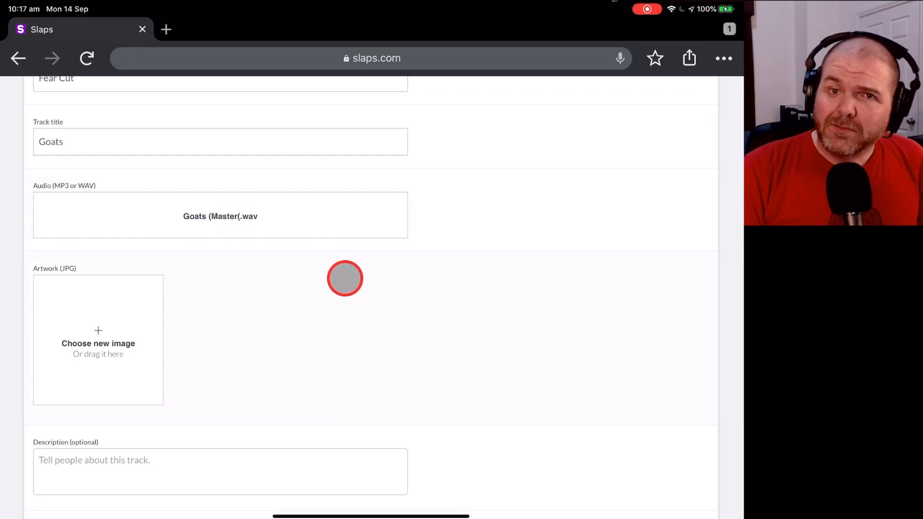
mouse_move(180, 335)
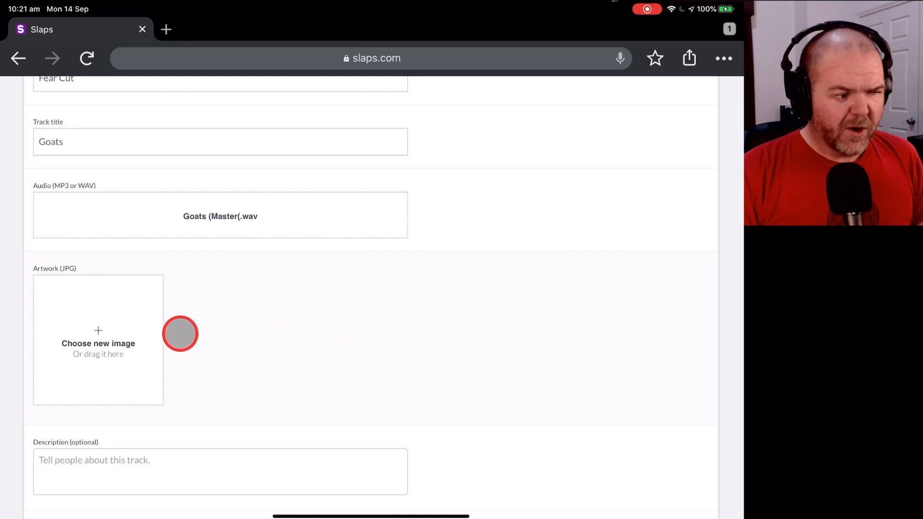
mouse_move(98, 330)
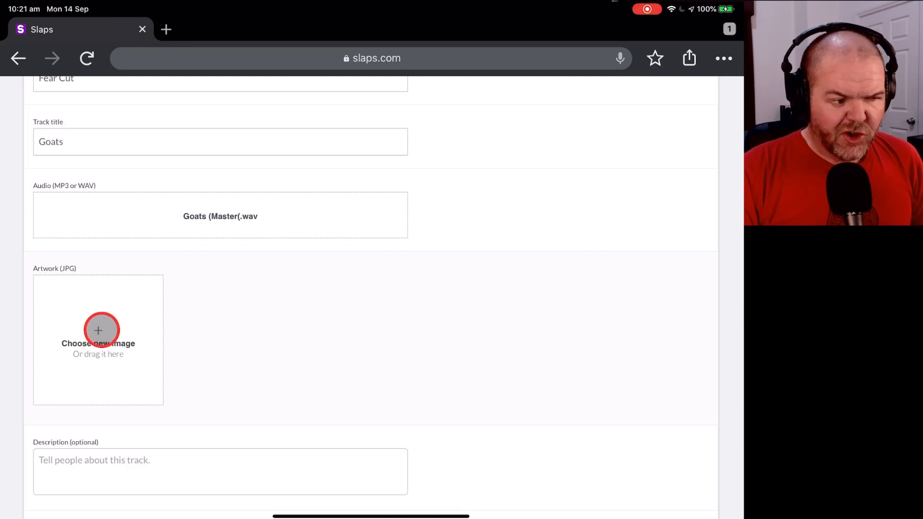
Set the Goats cover picture from stored files as the track artwork.
left_click(98, 340)
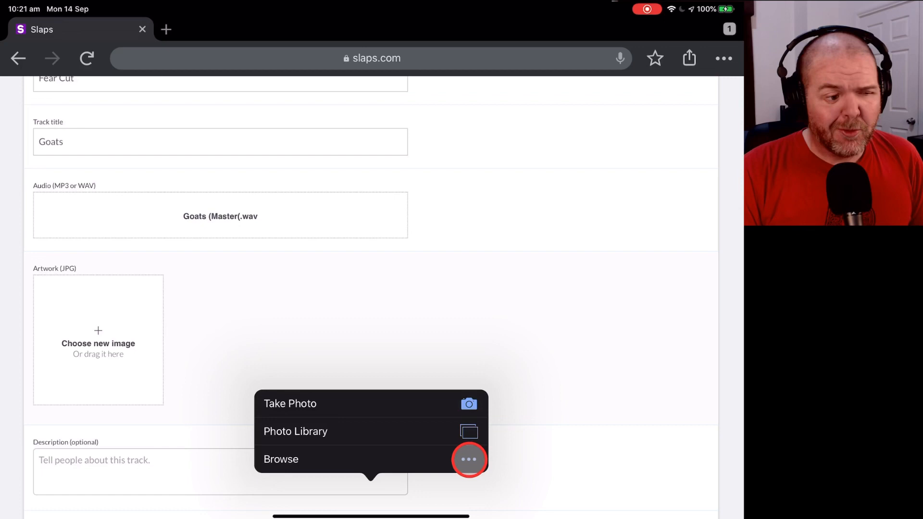
mouse_move(355, 432)
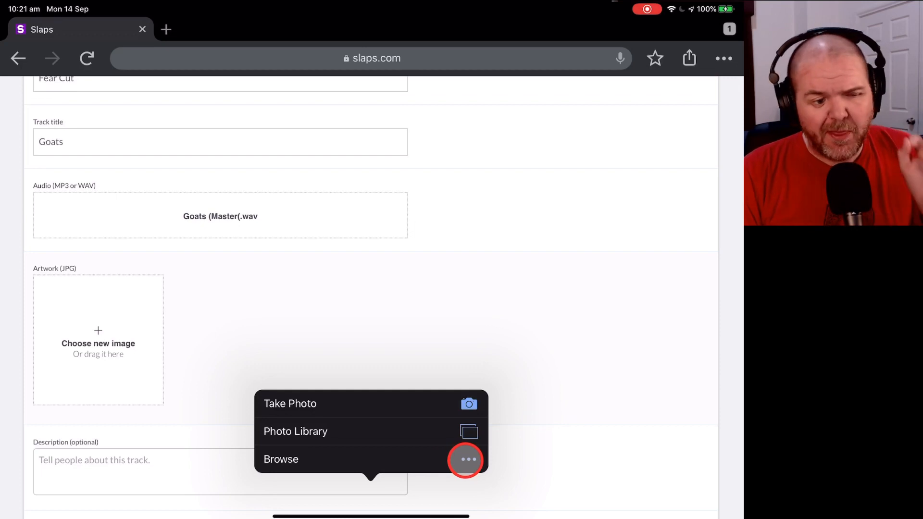
left_click(281, 459)
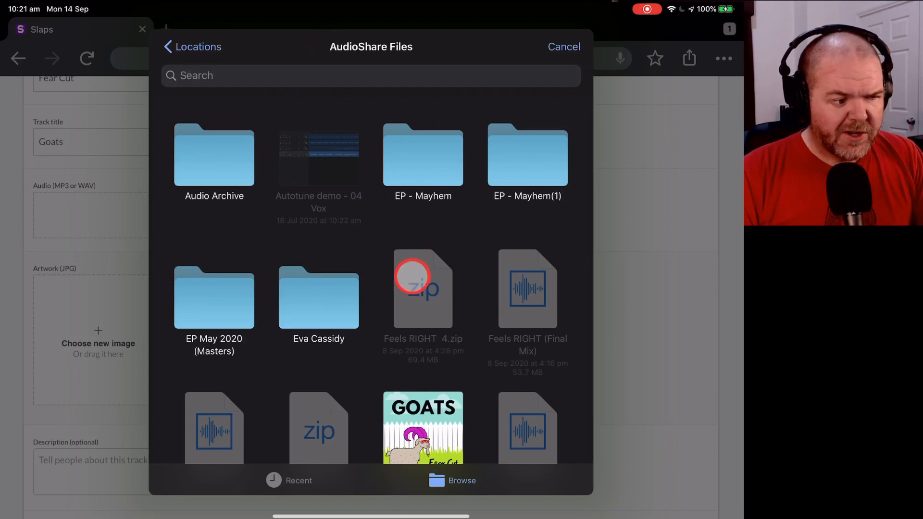
scroll("down", 3)
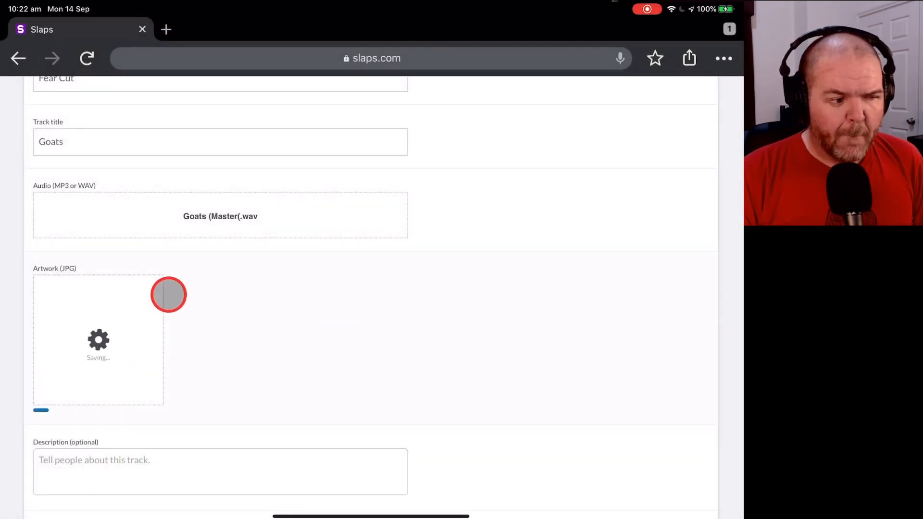
mouse_move(200, 337)
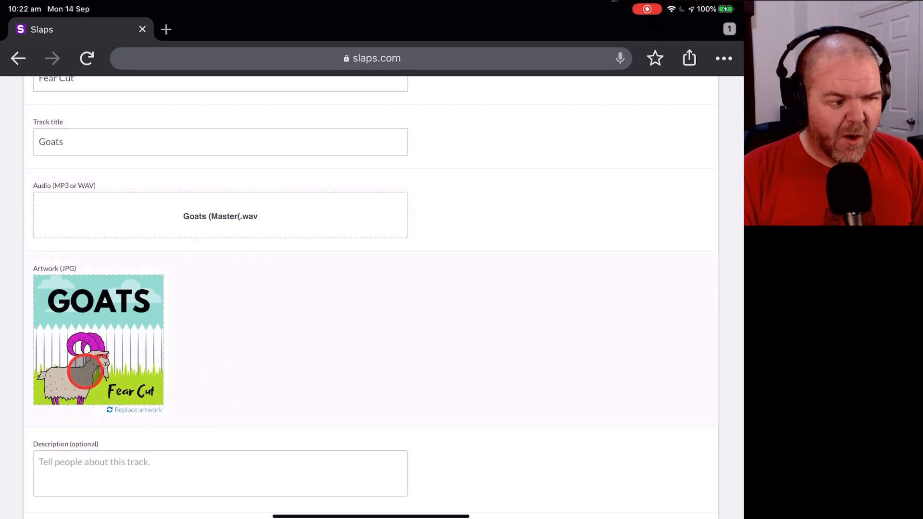
scroll("down", 3)
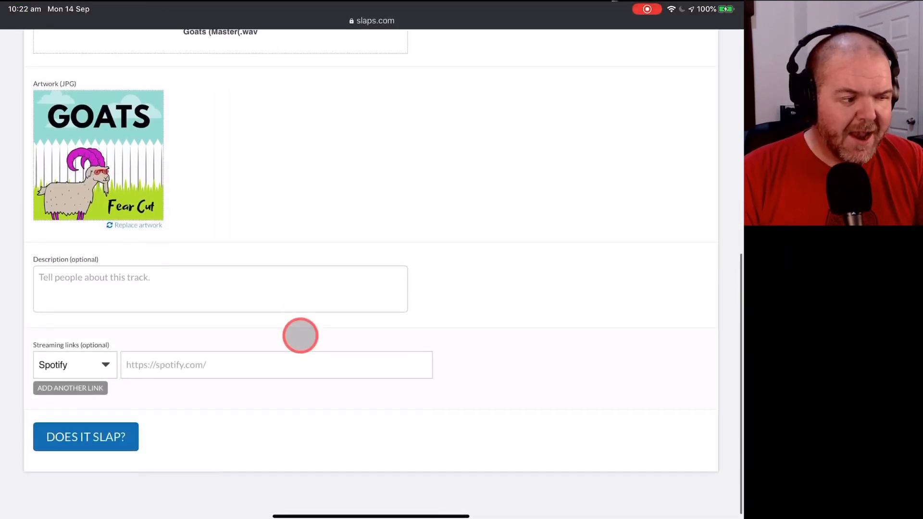
Fill in the goats description with Spotify, Apple Music and YouTube links.
left_click(221, 297)
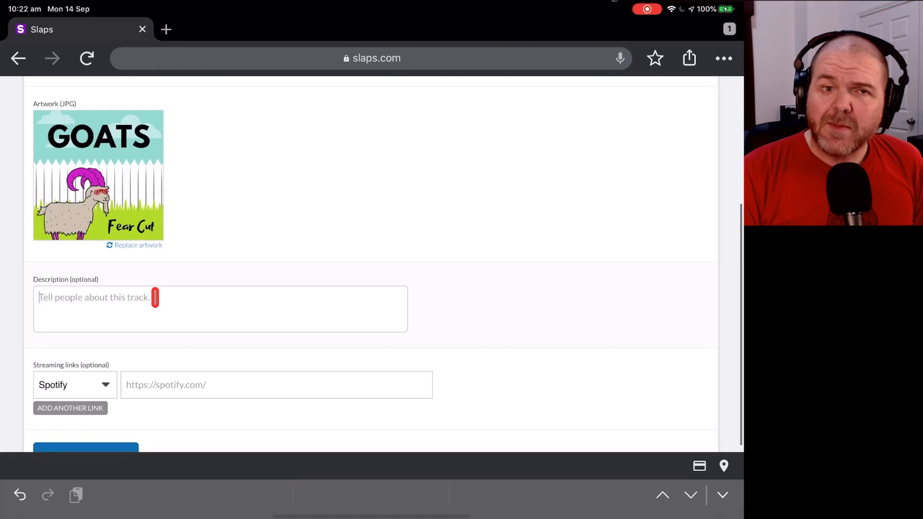
left_click(276, 384)
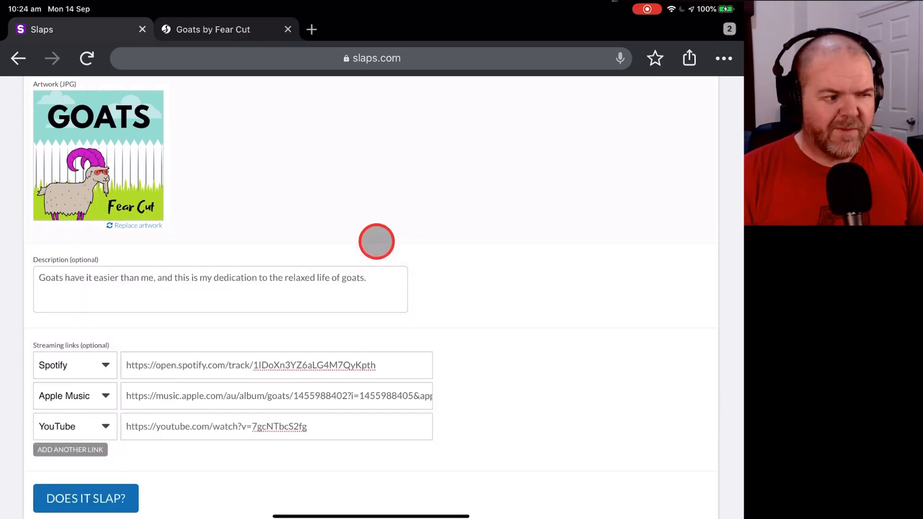
mouse_move(557, 418)
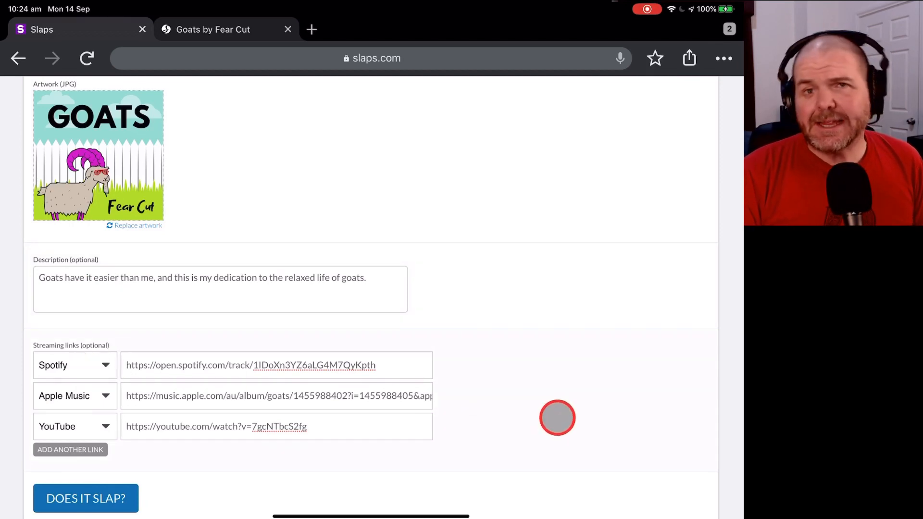
mouse_move(116, 406)
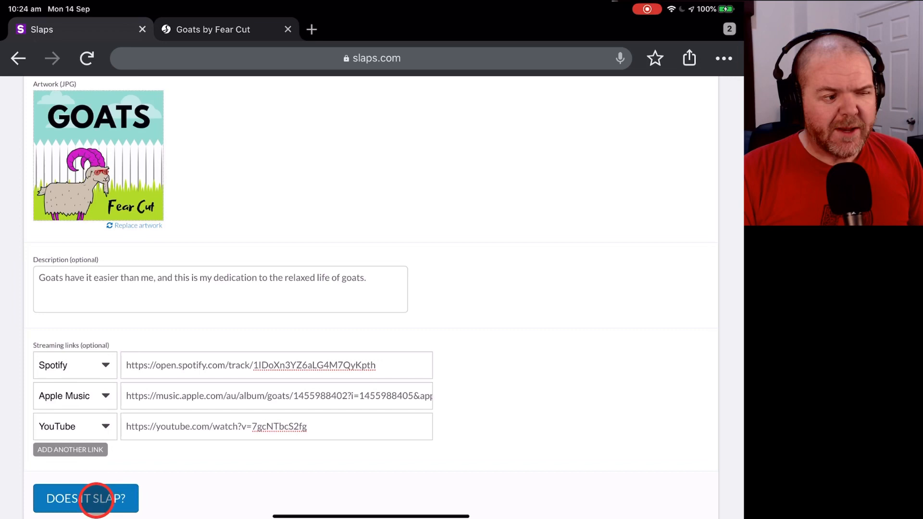
Submit with Does It Slap? and dismiss the missing-audio Oopsie alert.
left_click(86, 498)
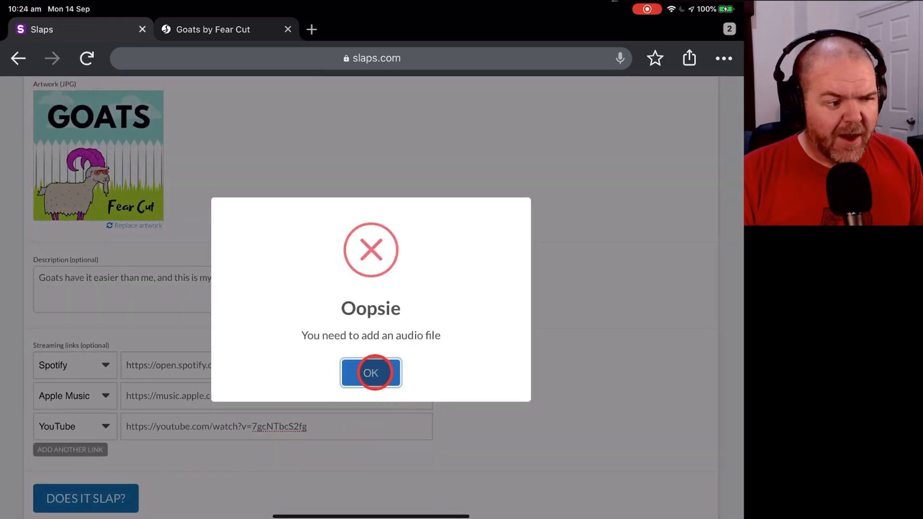
left_click(371, 373)
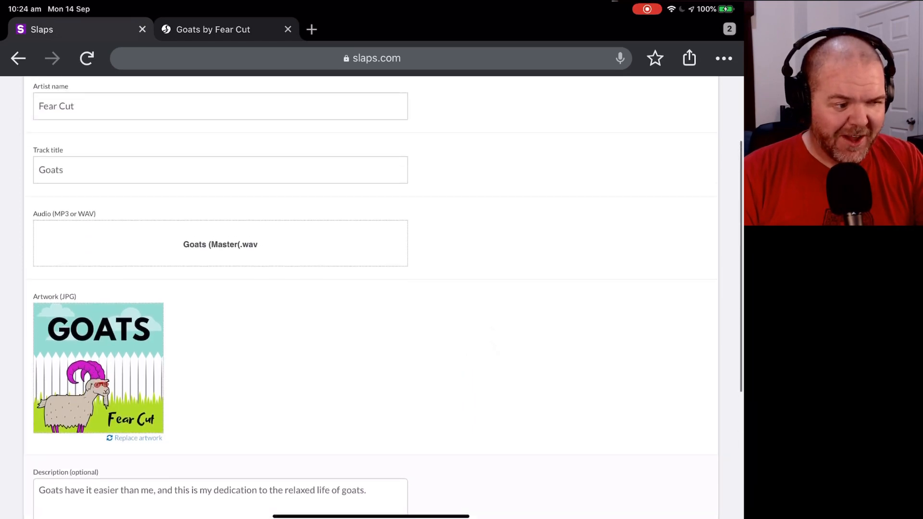
scroll("up", 3)
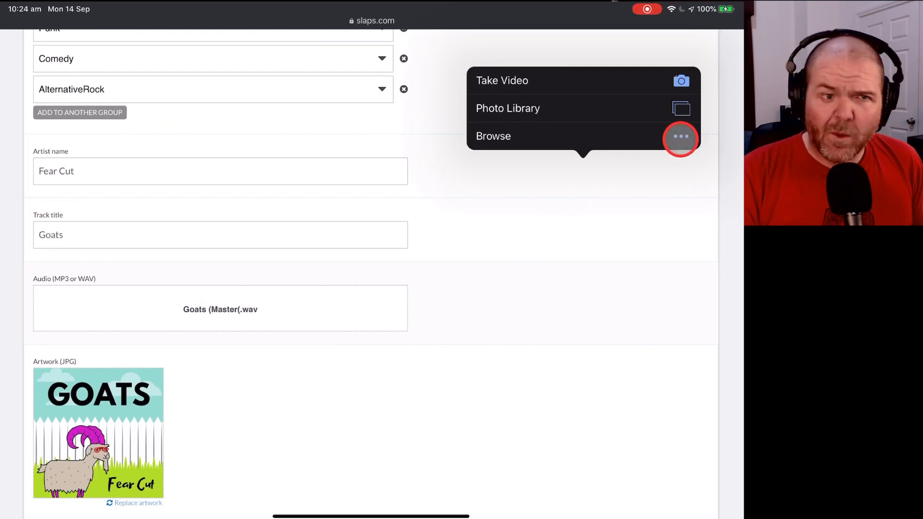
Re-attach Goats (Master(.wav as the track audio.
left_click(493, 136)
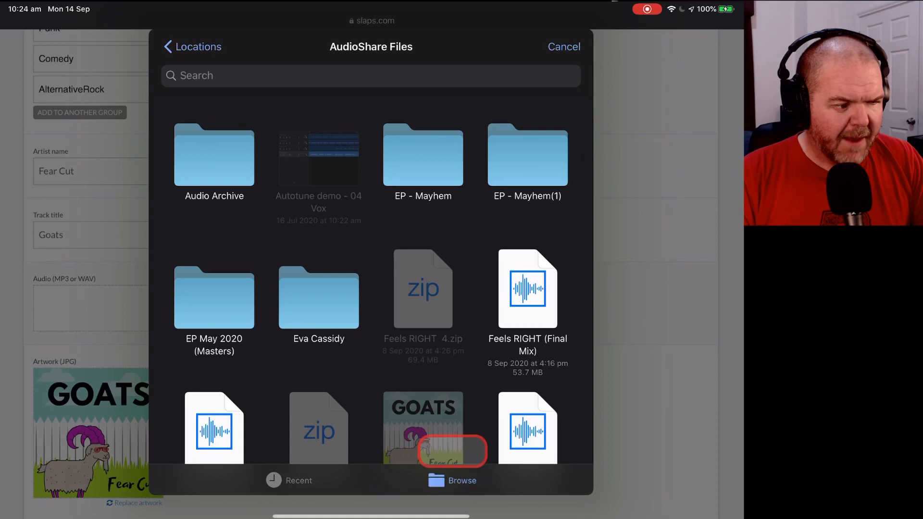
scroll("down", 3)
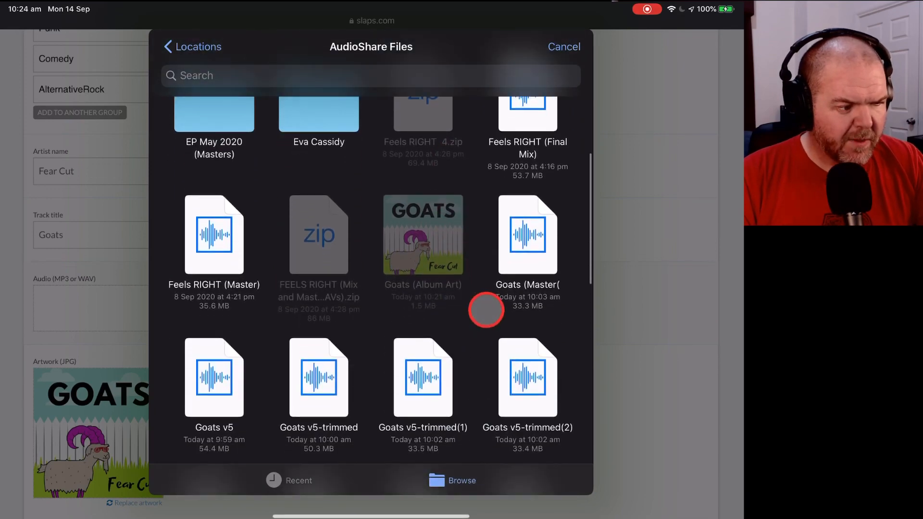
left_click(527, 234)
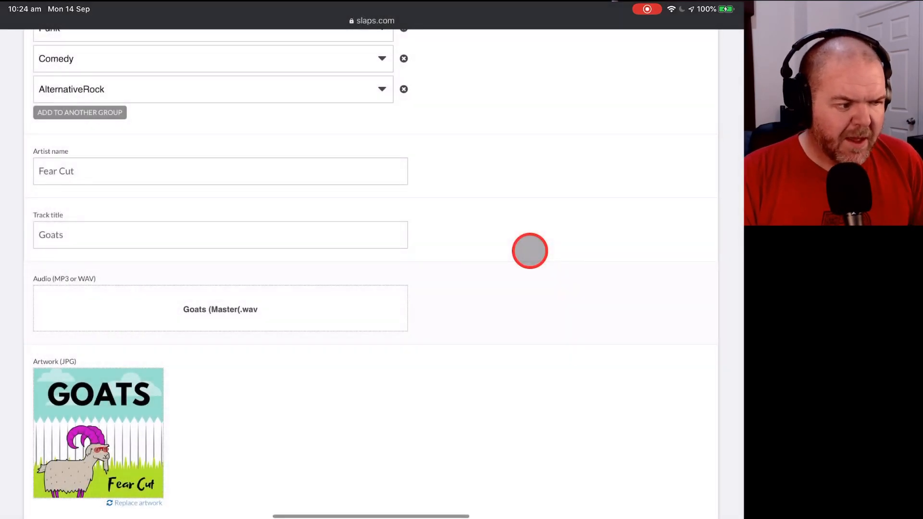
scroll("down", 3)
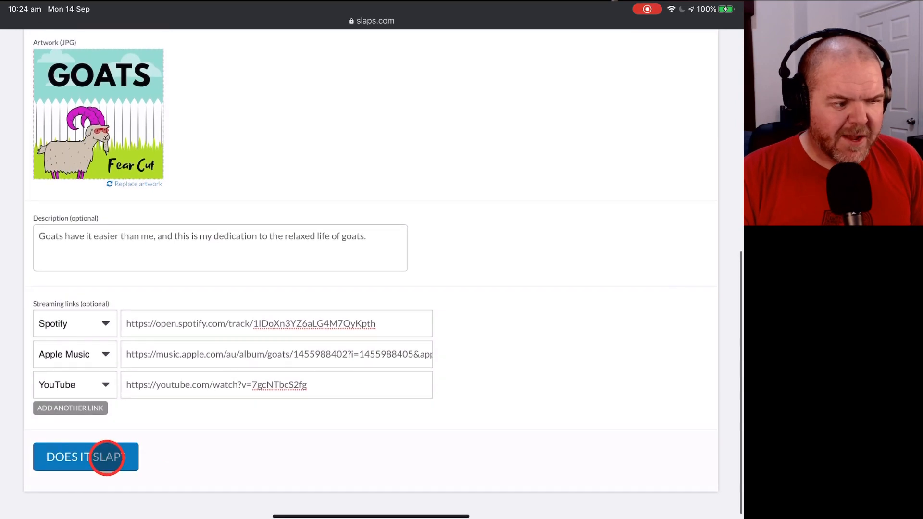
Submit the Goats post with Does It Slap? and let the upload reach 100%.
left_click(86, 456)
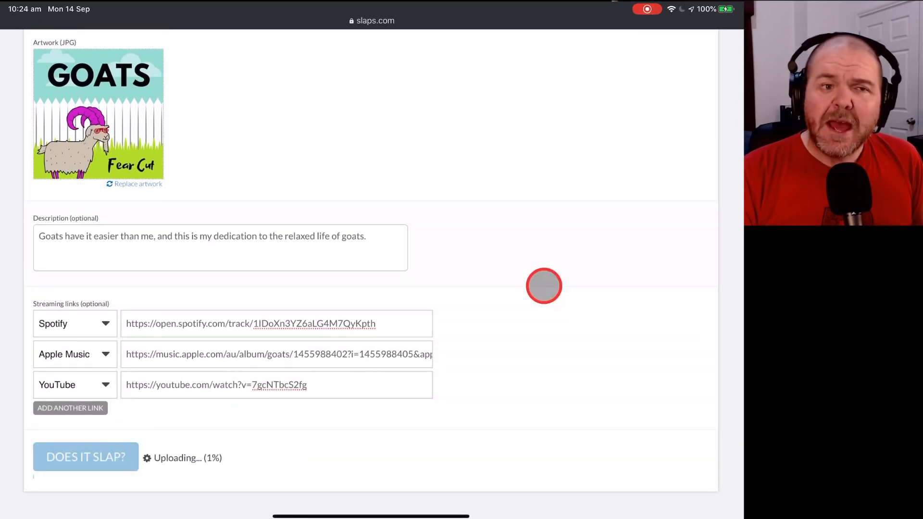
mouse_move(265, 454)
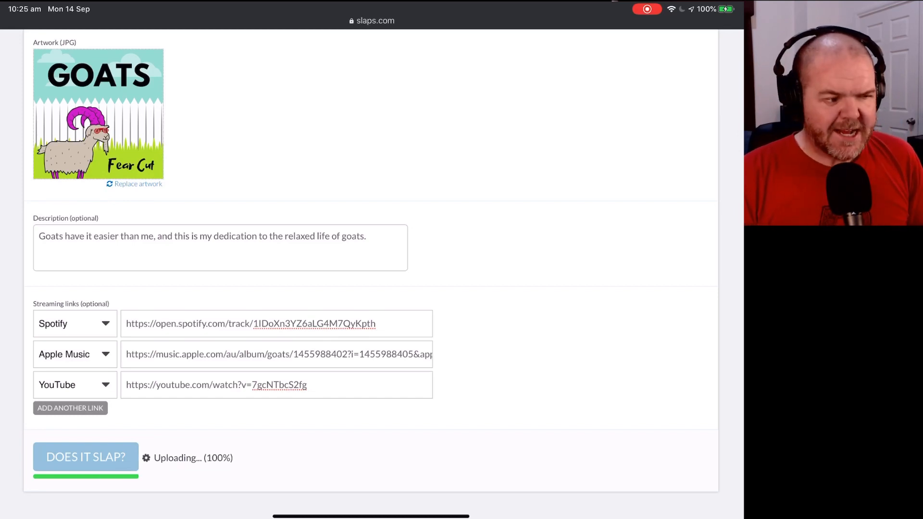
left_click(86, 457)
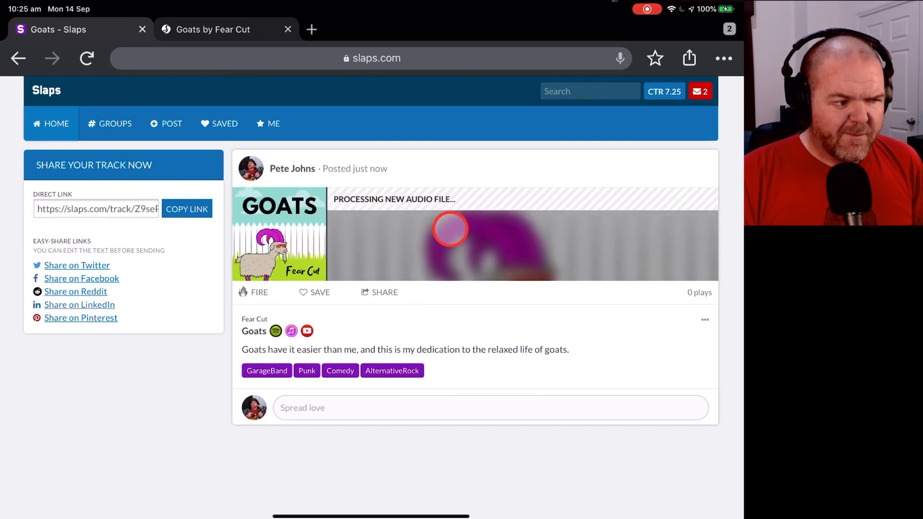
mouse_move(479, 292)
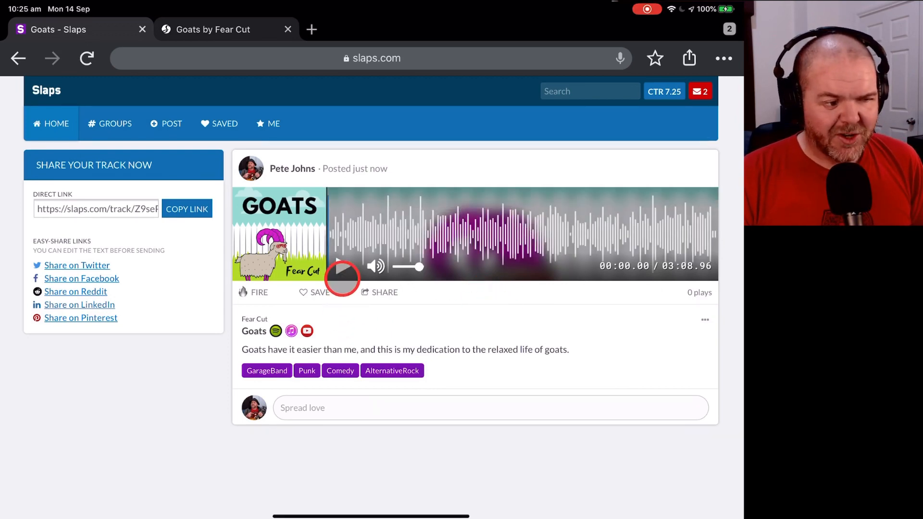
Play and pause the posted Goats waveform, then view it on the ME profile page.
left_click(341, 266)
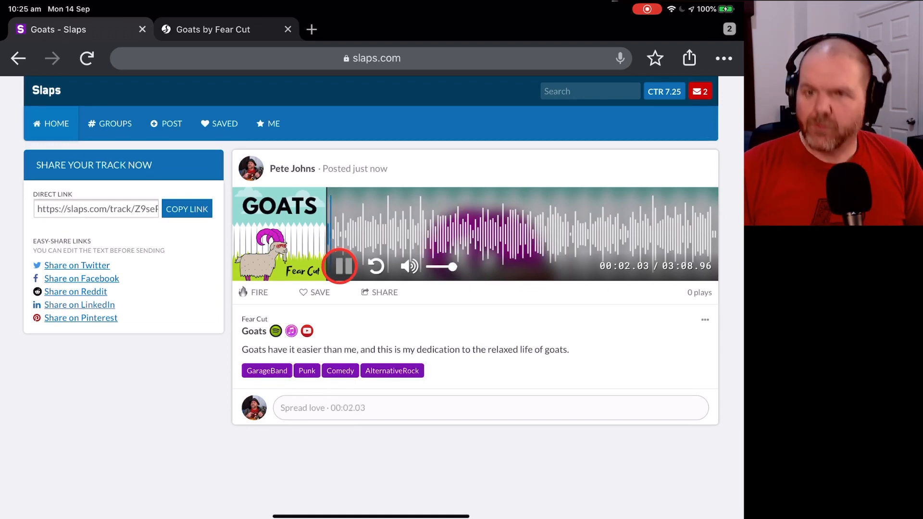
left_click(339, 266)
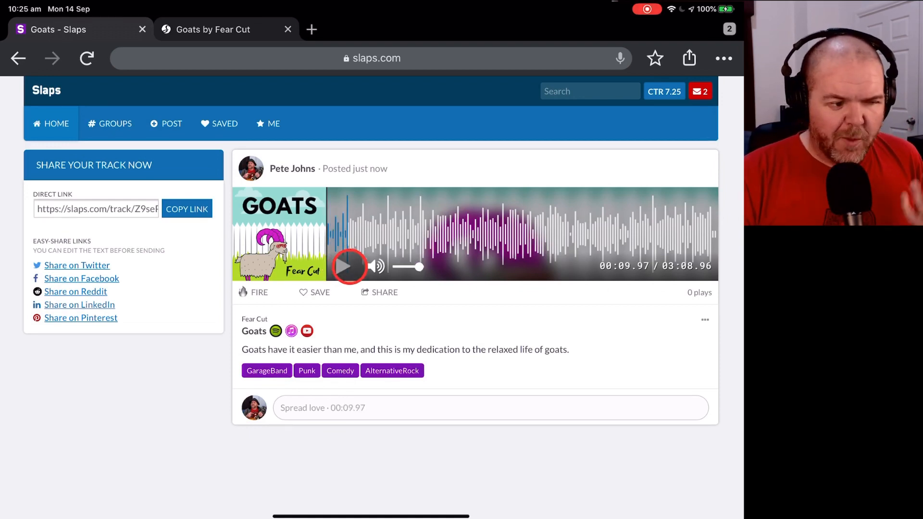
left_click(343, 266)
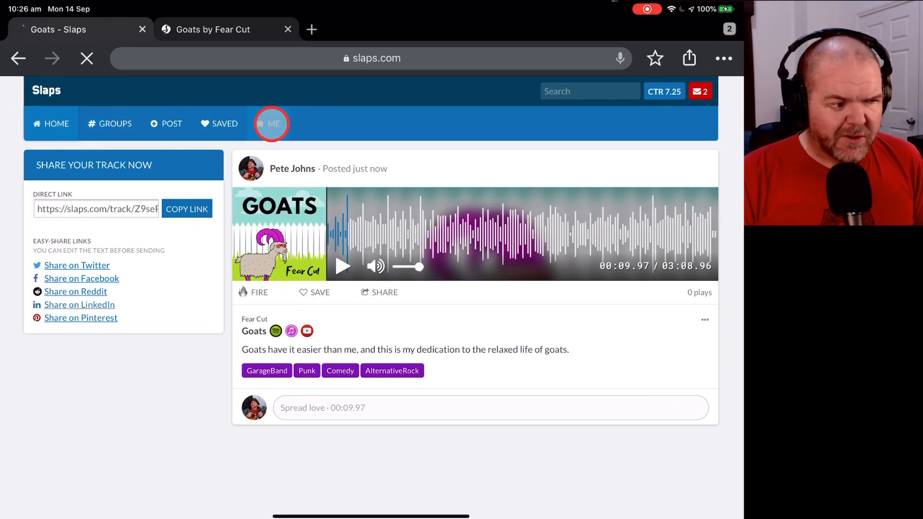
left_click(271, 124)
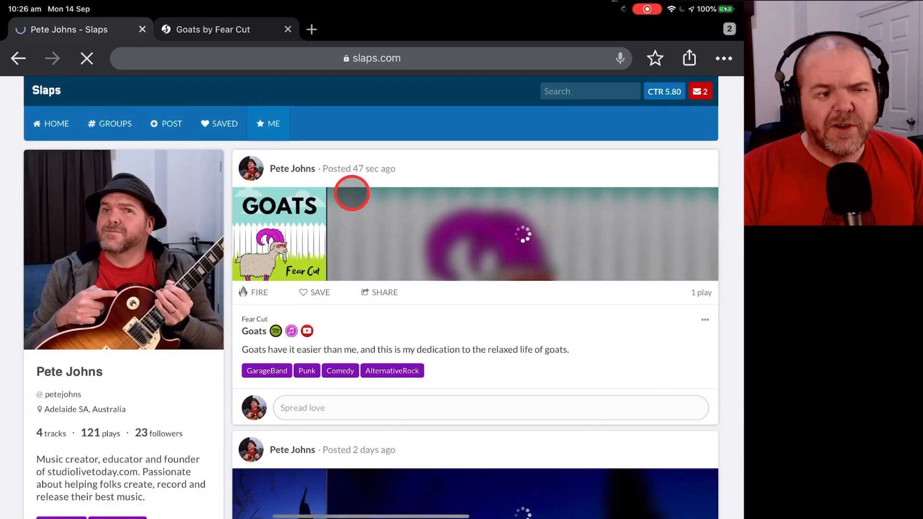